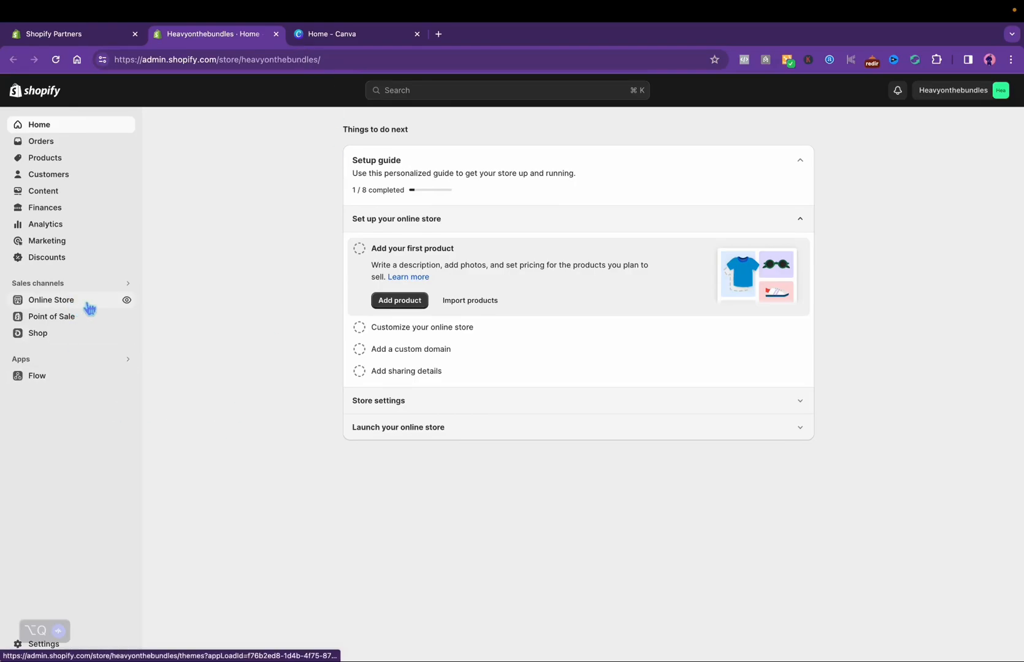
Open the Dawn theme's home page in the theme editor and show the Header section settings
click(52, 299)
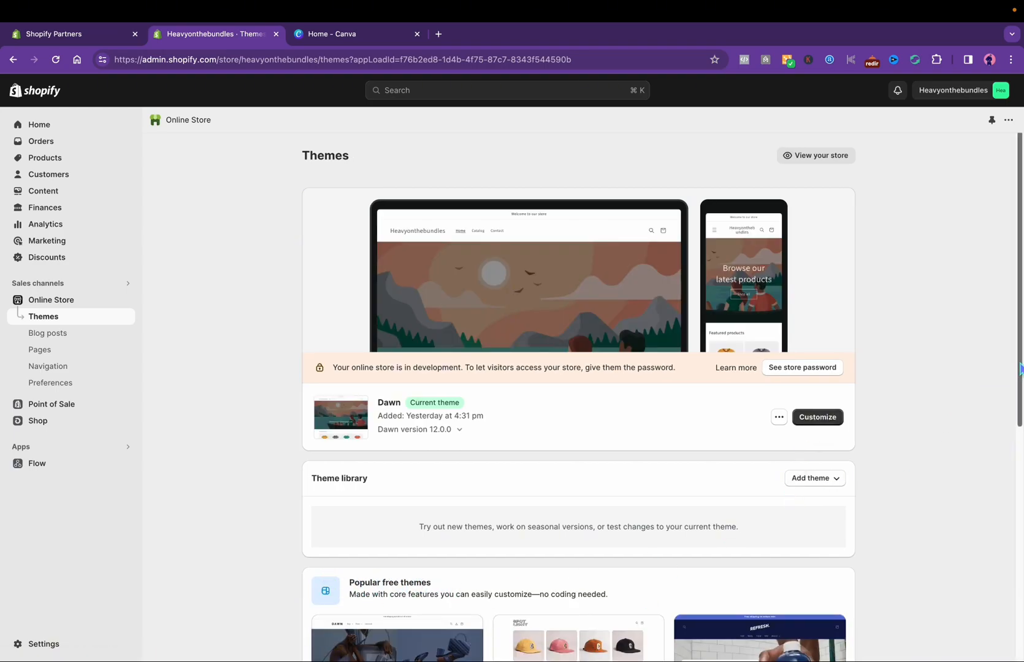
mouse_move(853, 433)
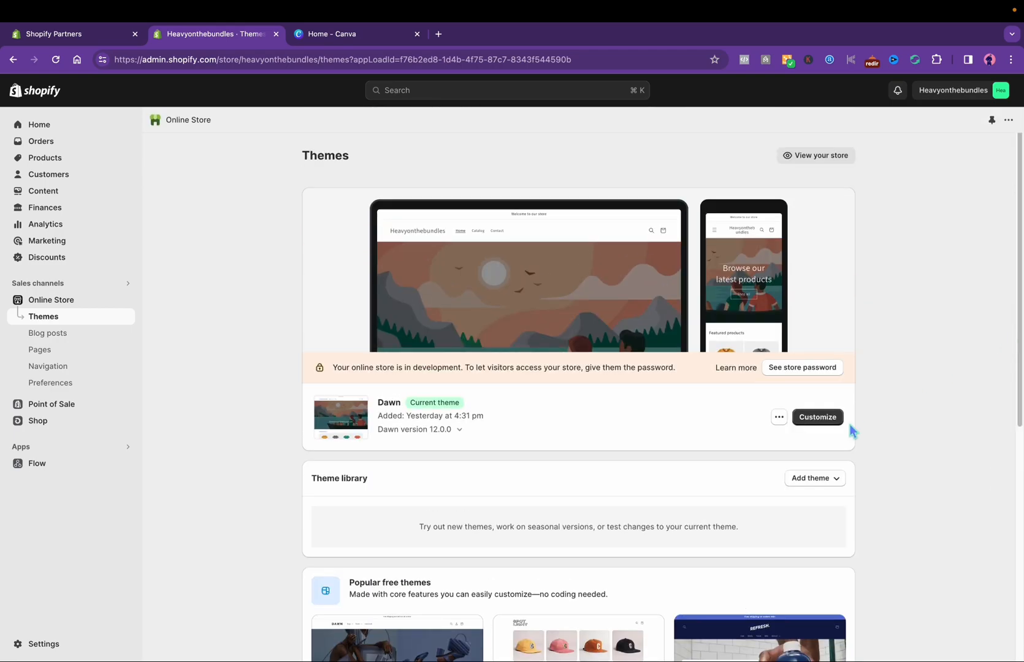
click(816, 417)
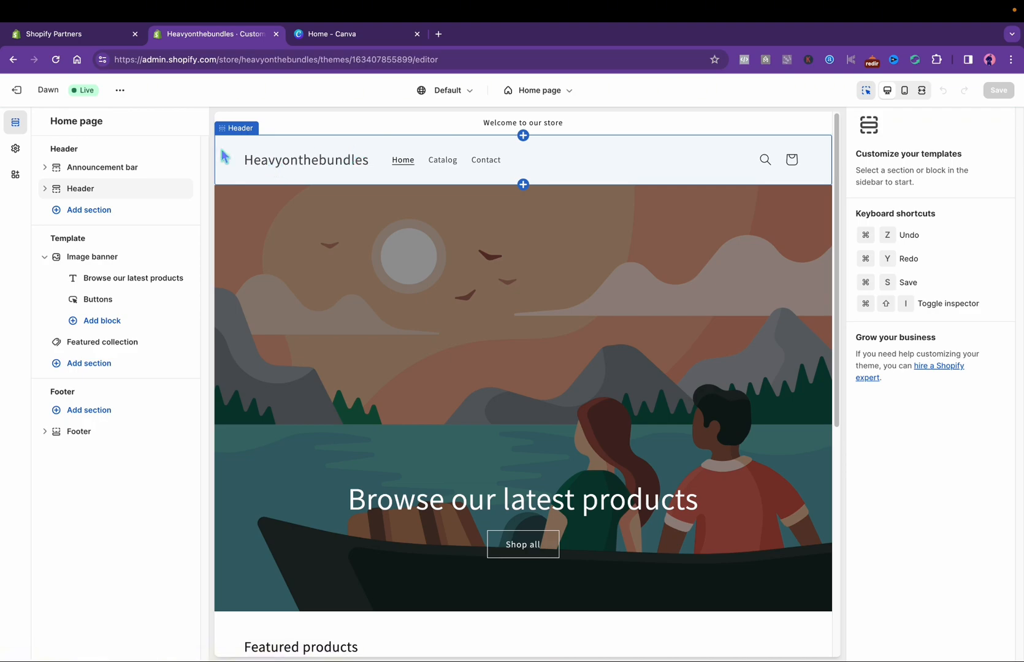
click(106, 167)
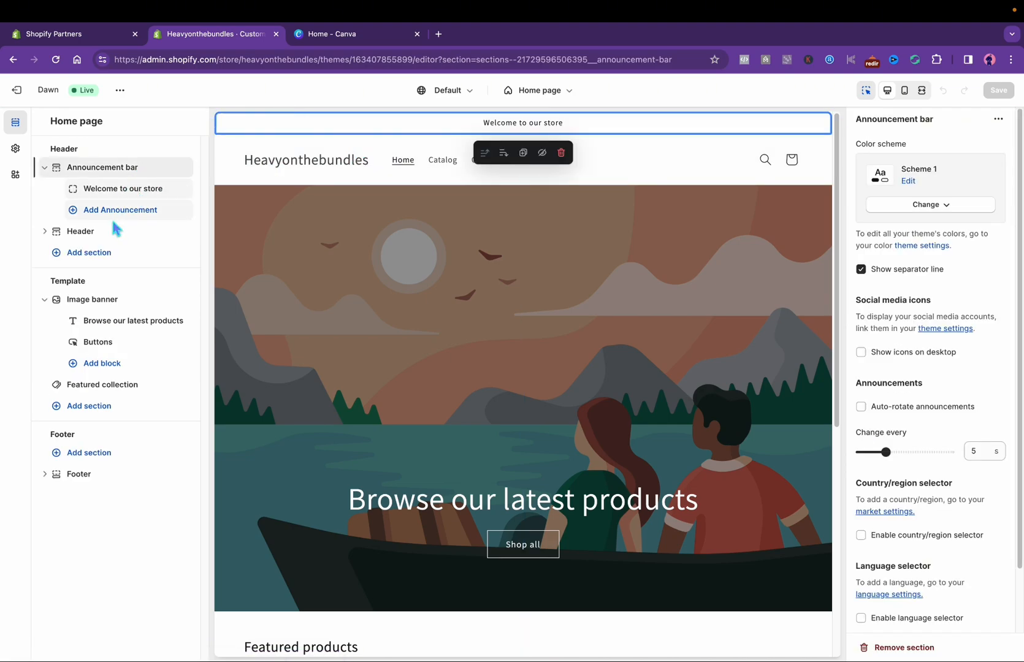
click(81, 231)
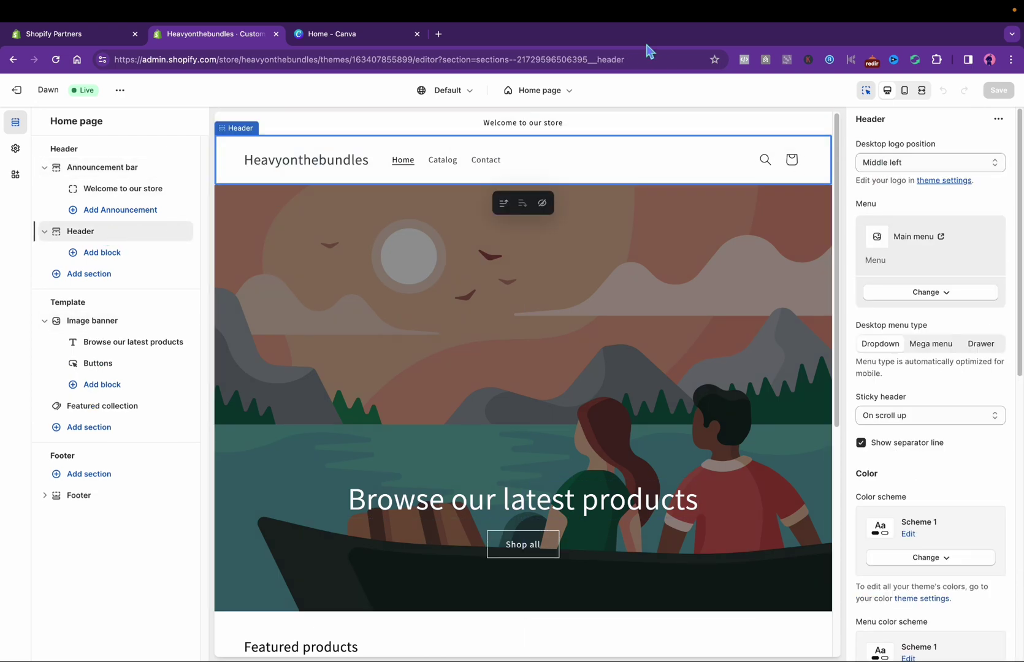
Download the Canva Logo design as a PNG with transparent background, then return to Shopify
click(356, 33)
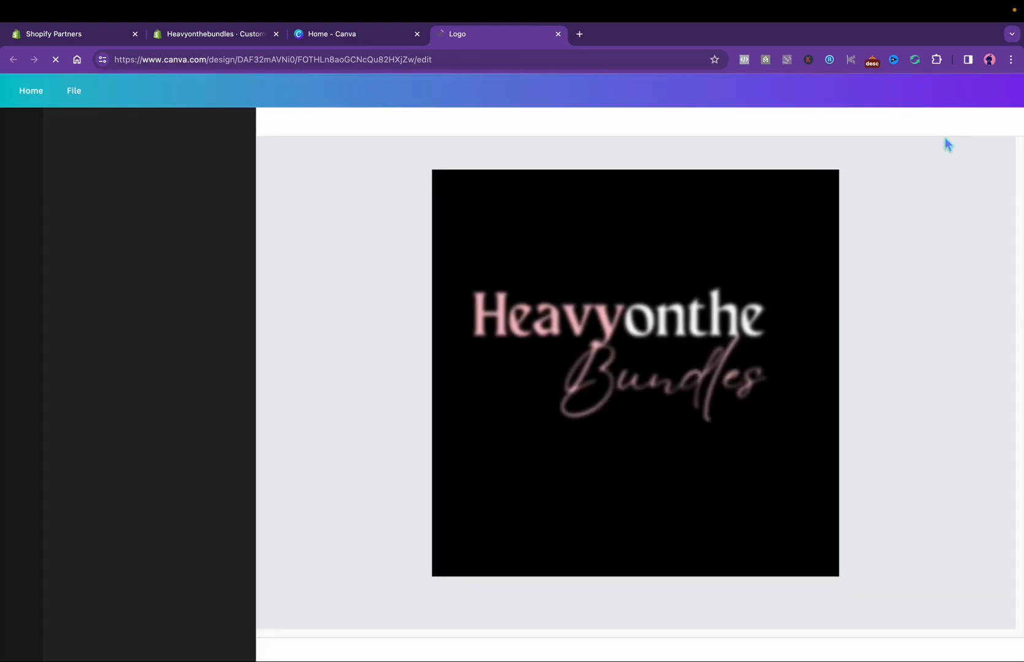
click(991, 89)
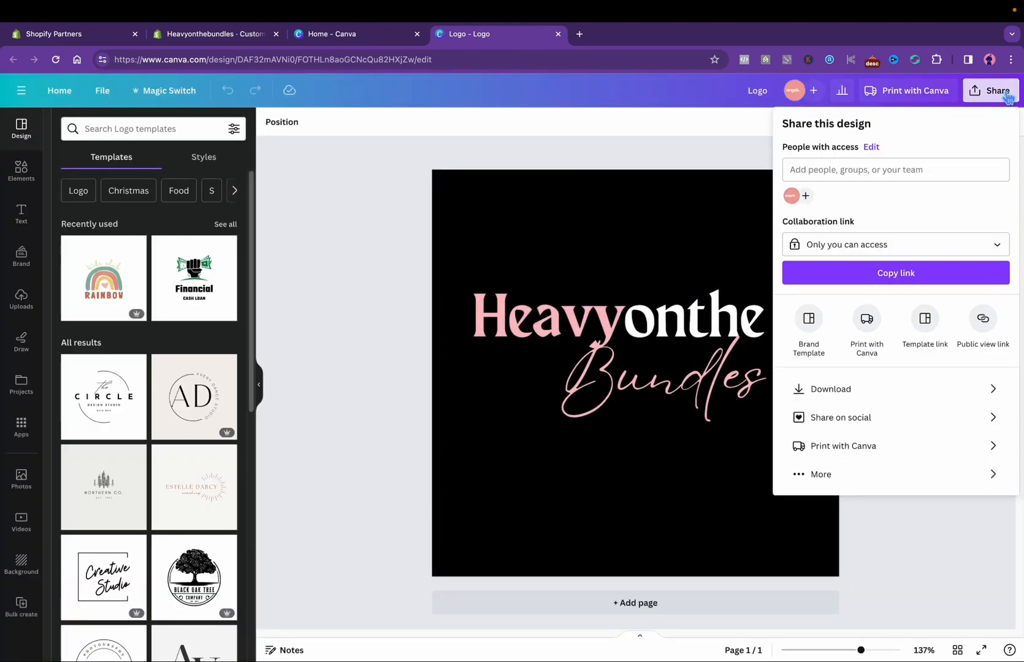
click(830, 388)
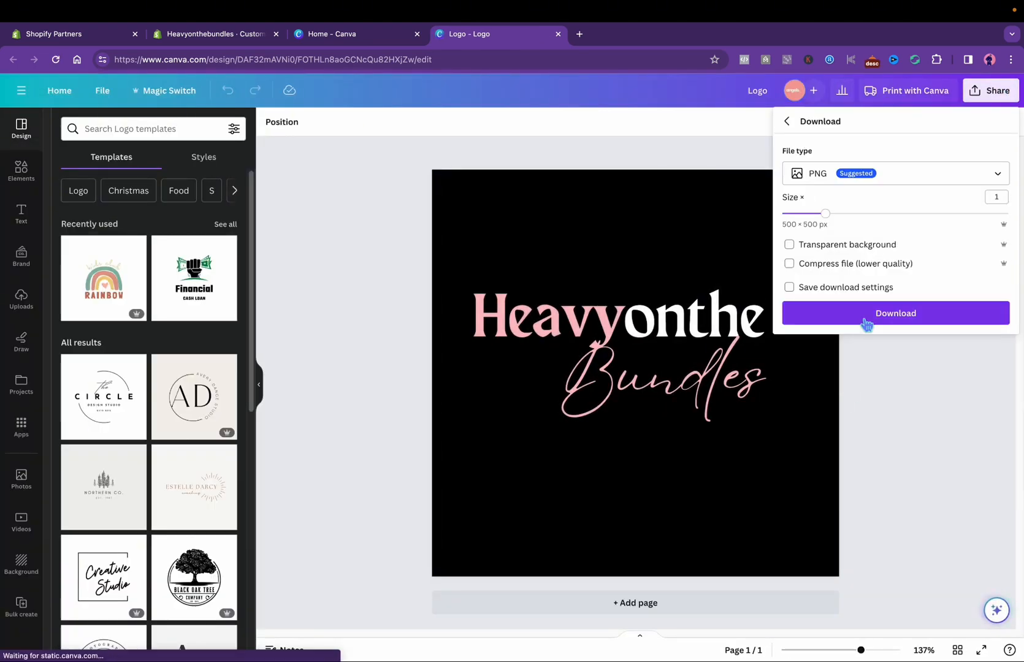
click(790, 244)
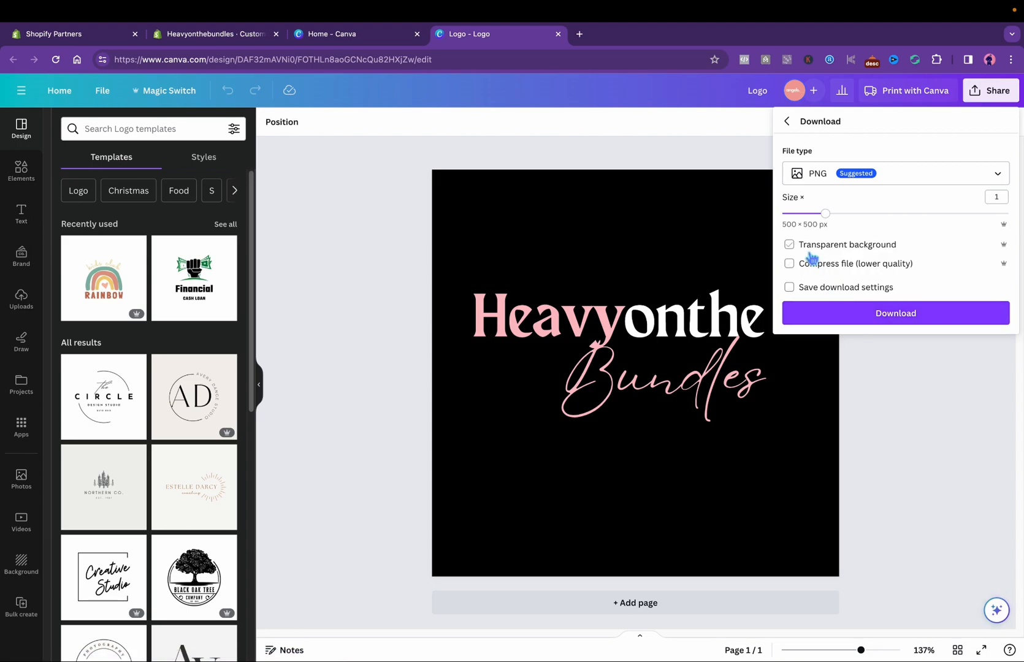
click(788, 244)
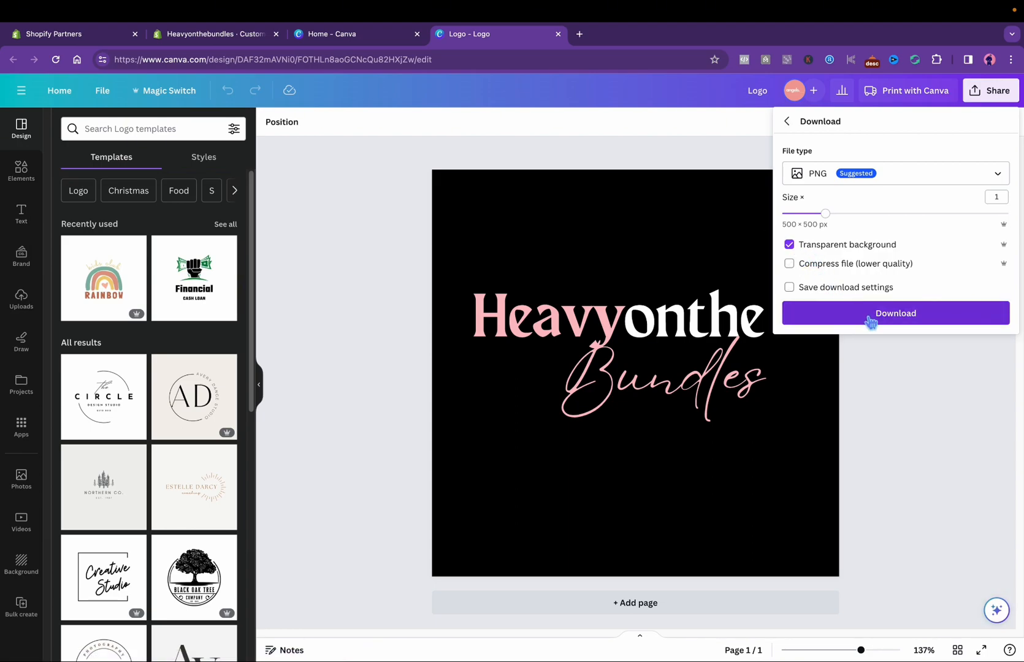
click(895, 314)
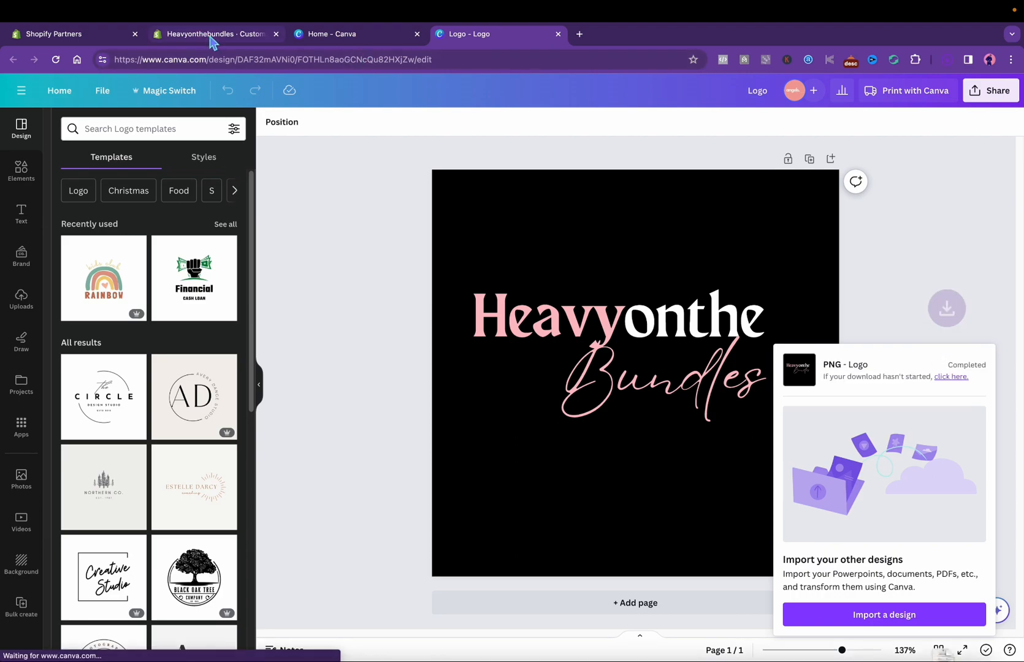
Set desktop logo position to Middle center and upload Logo_1.png as the header logo
click(212, 33)
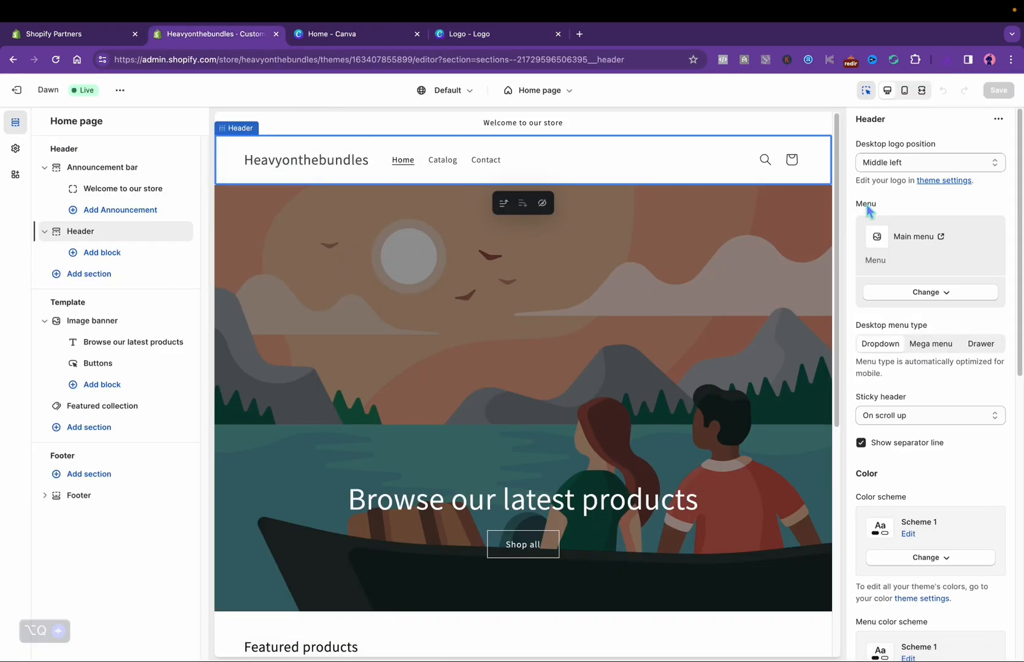
click(928, 162)
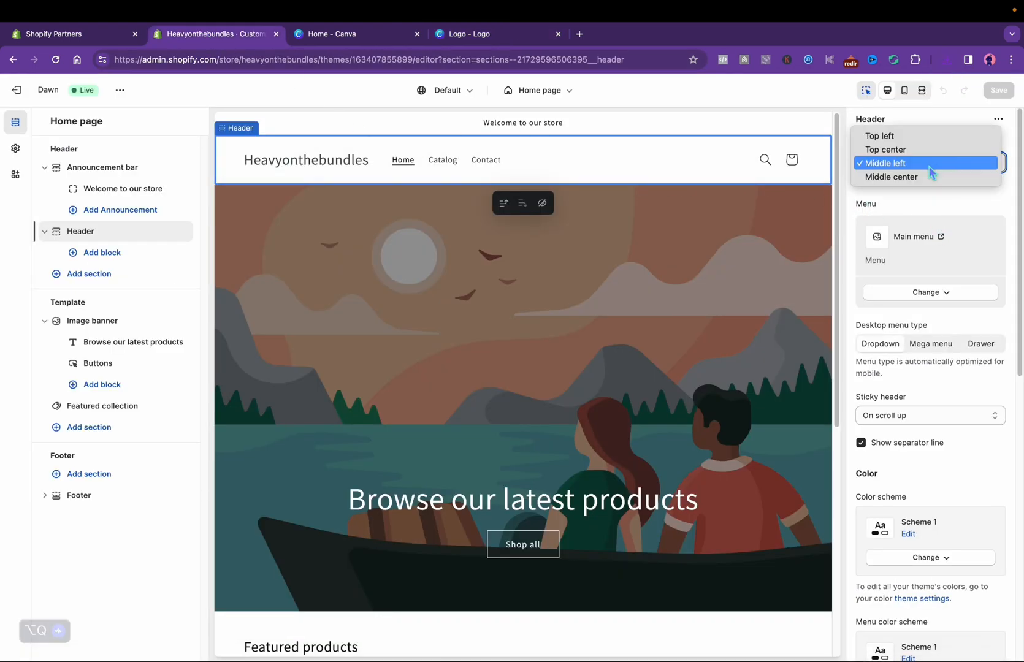
click(890, 176)
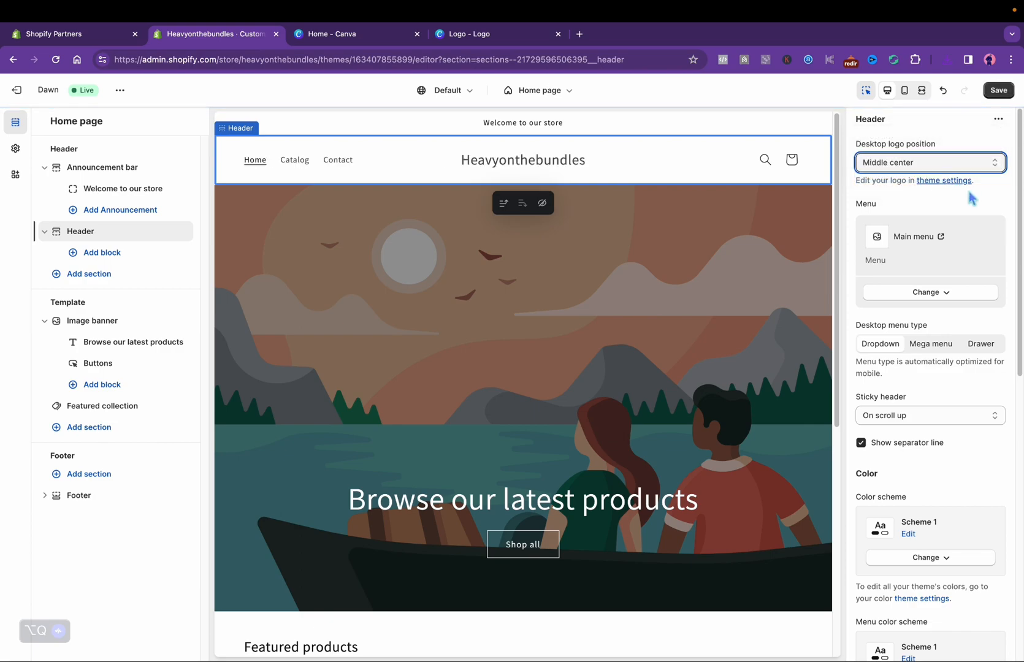
click(945, 180)
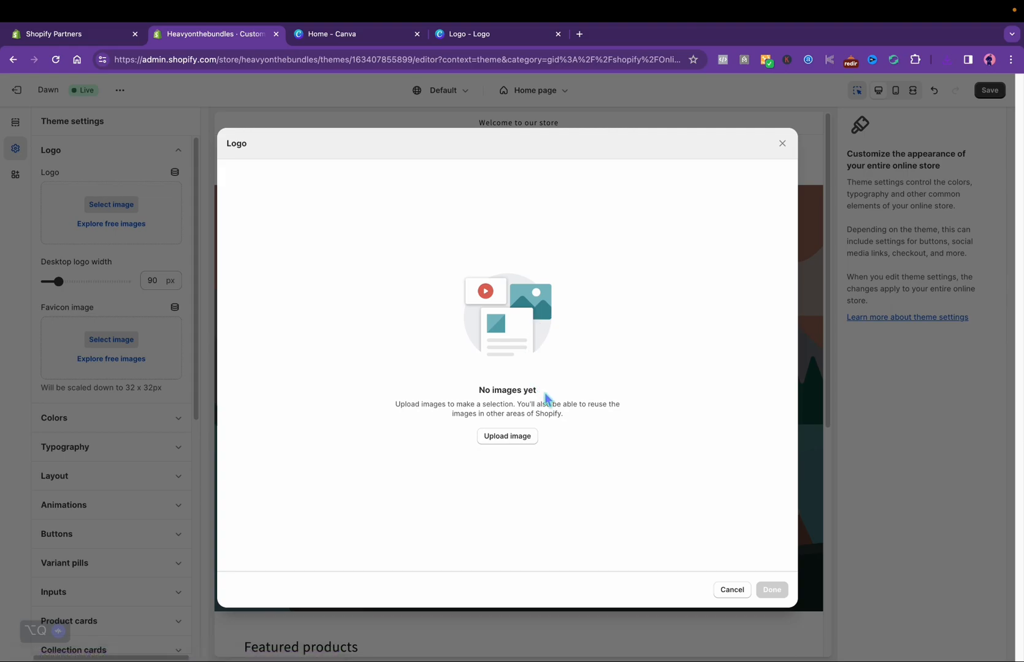
click(506, 436)
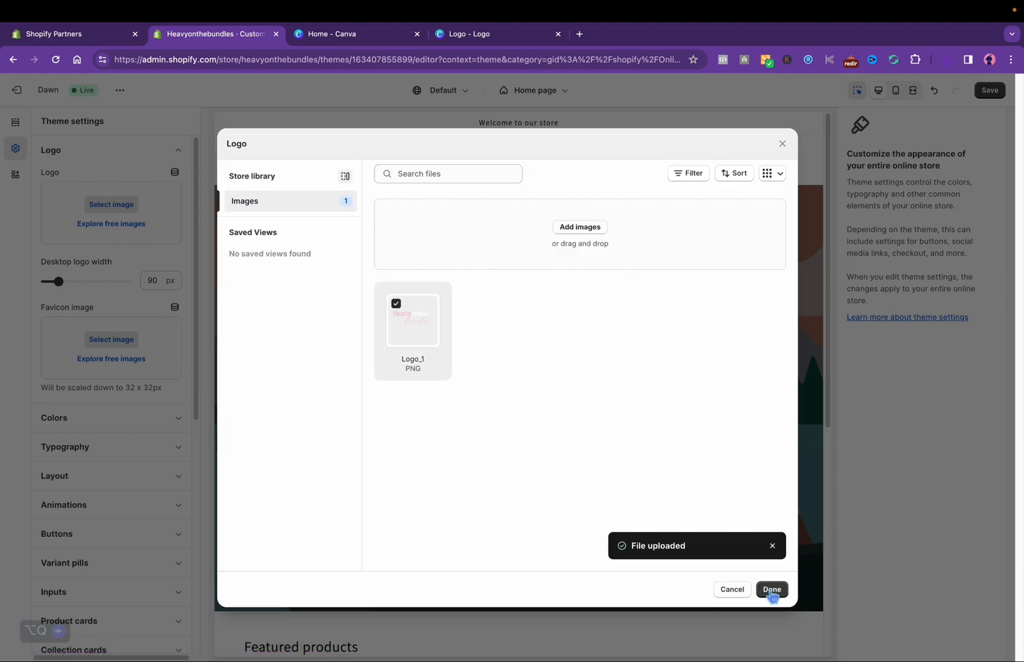
click(771, 589)
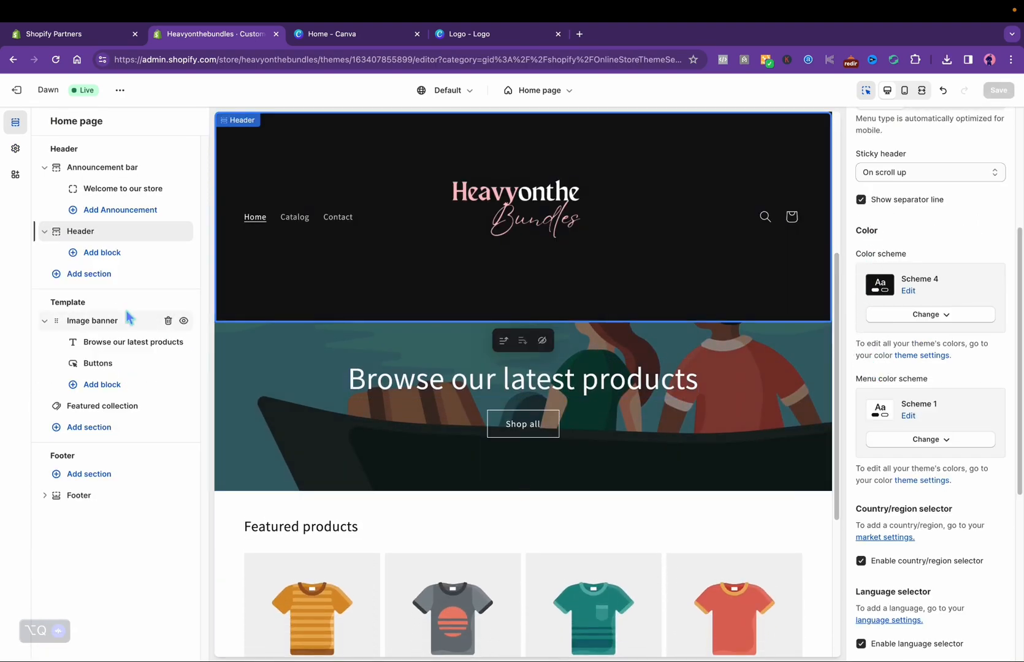
Set the image banner to the uploaded Banners.png hair image with height adapting to first image
click(92, 320)
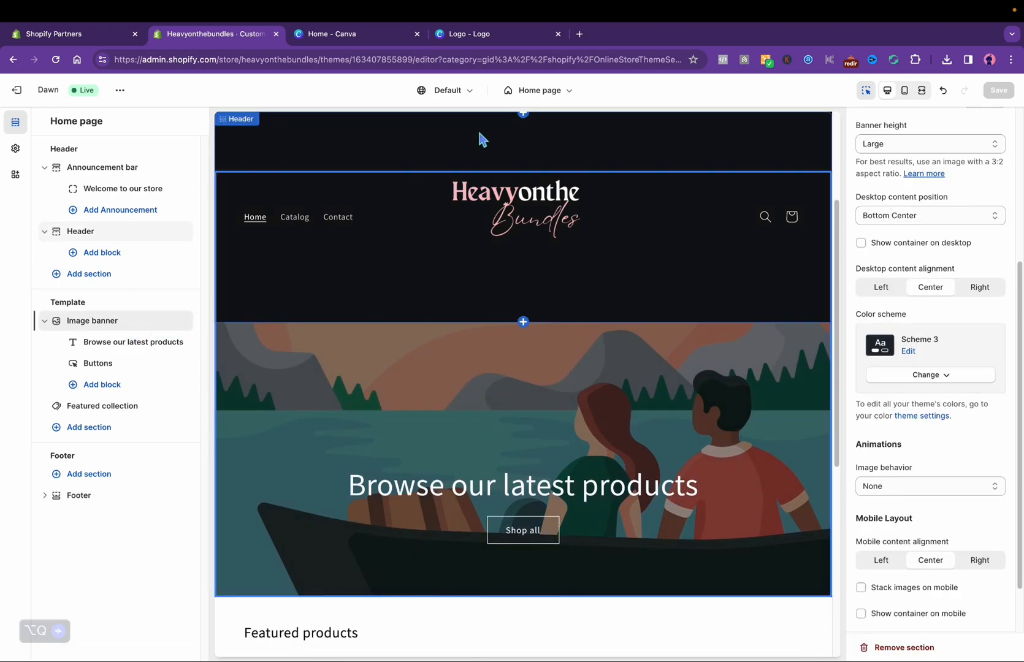
click(905, 89)
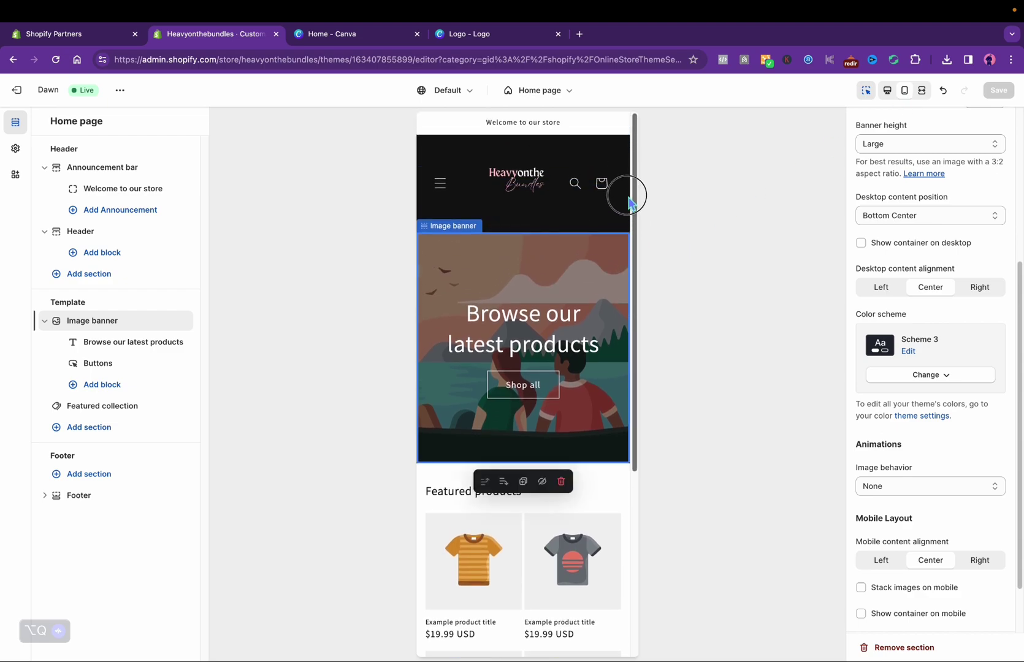
mouse_move(479, 126)
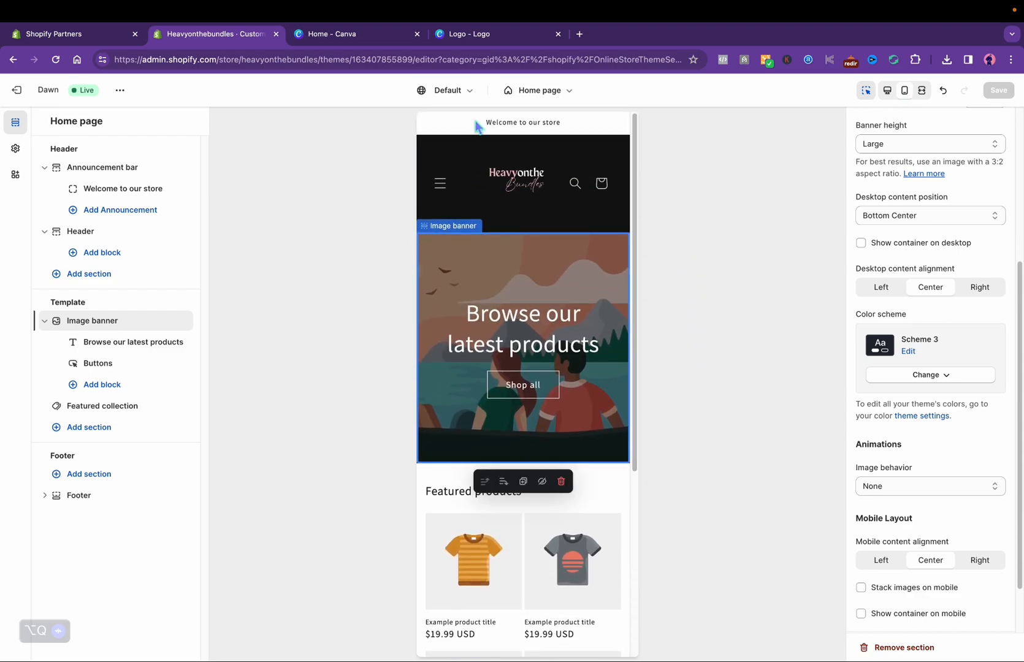
click(493, 33)
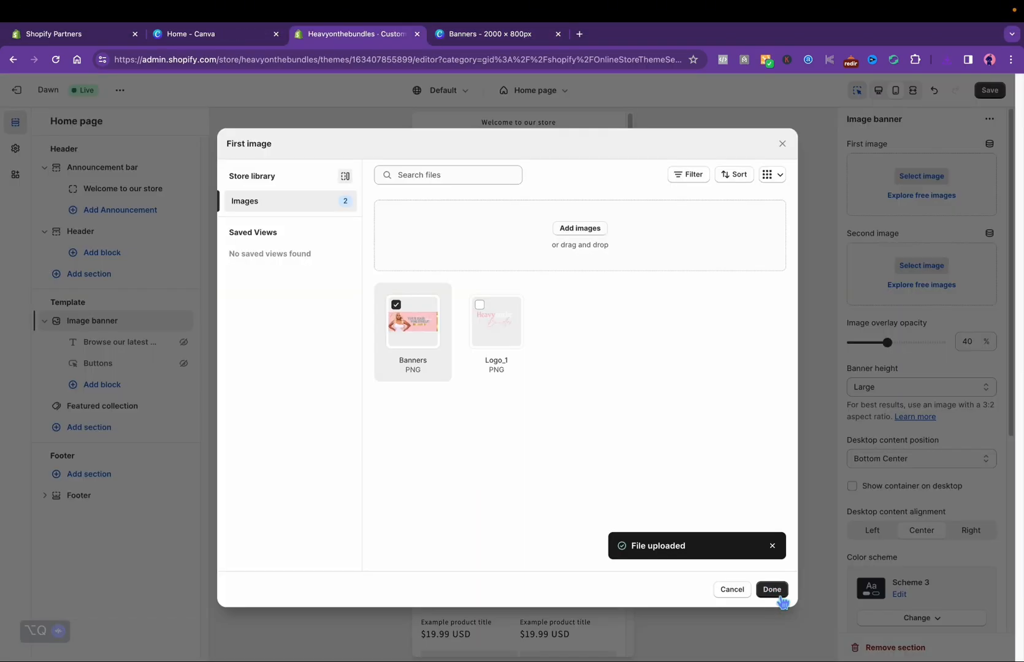
click(771, 589)
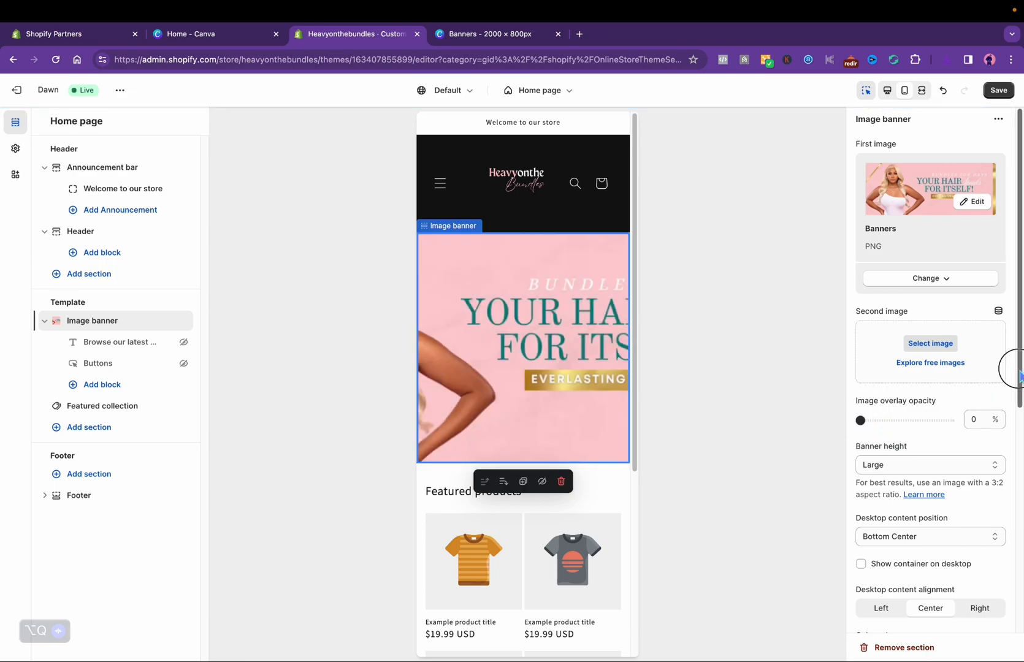
click(928, 465)
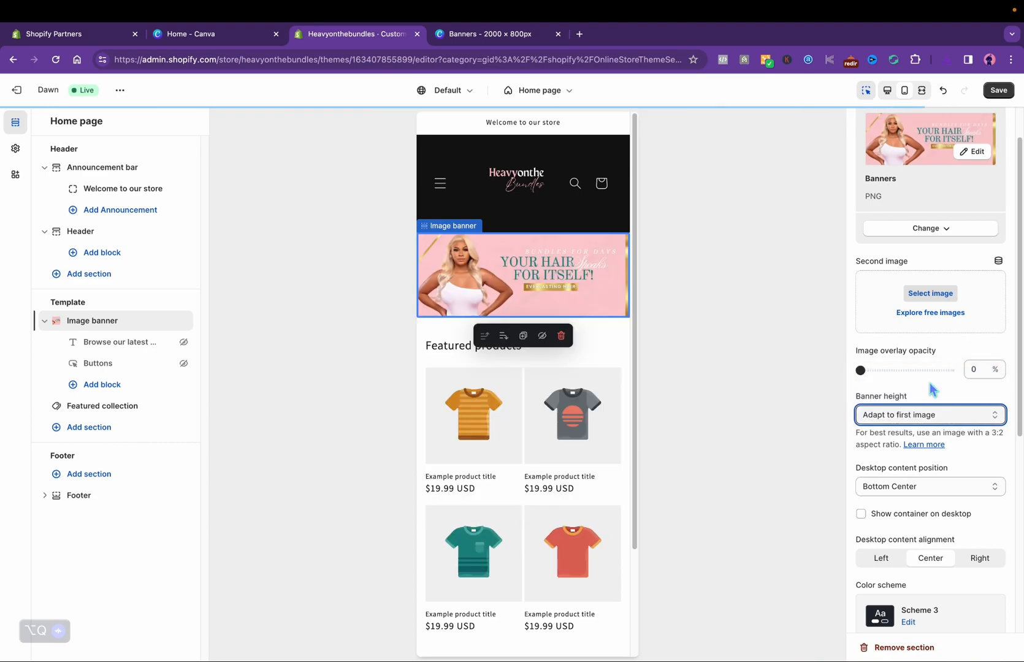
Add a second Image banner section and set its first image to Banners_1
click(88, 427)
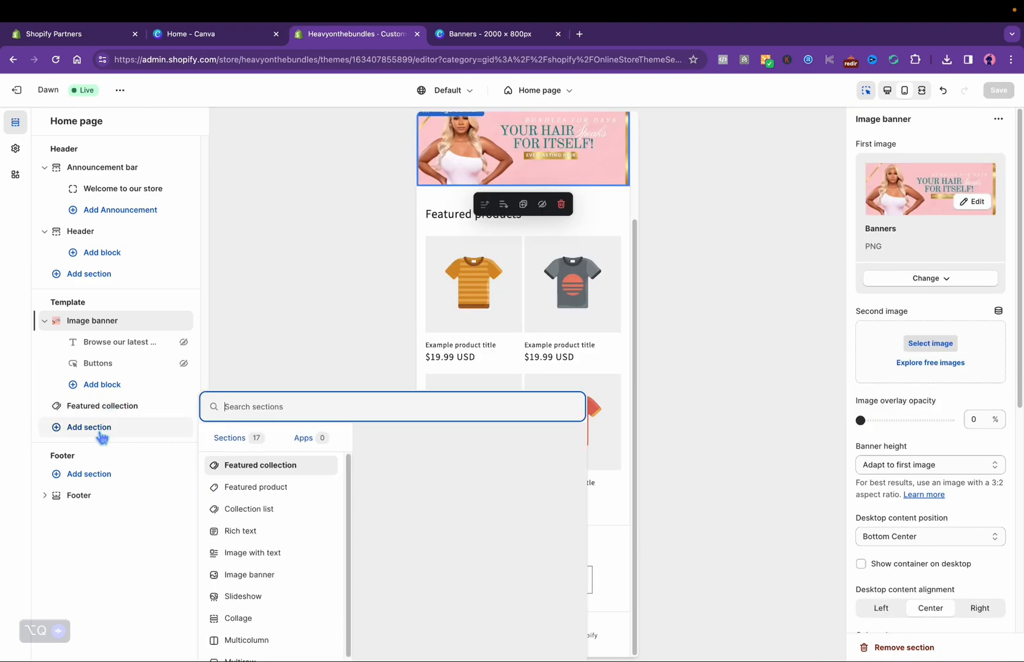
mouse_move(250, 504)
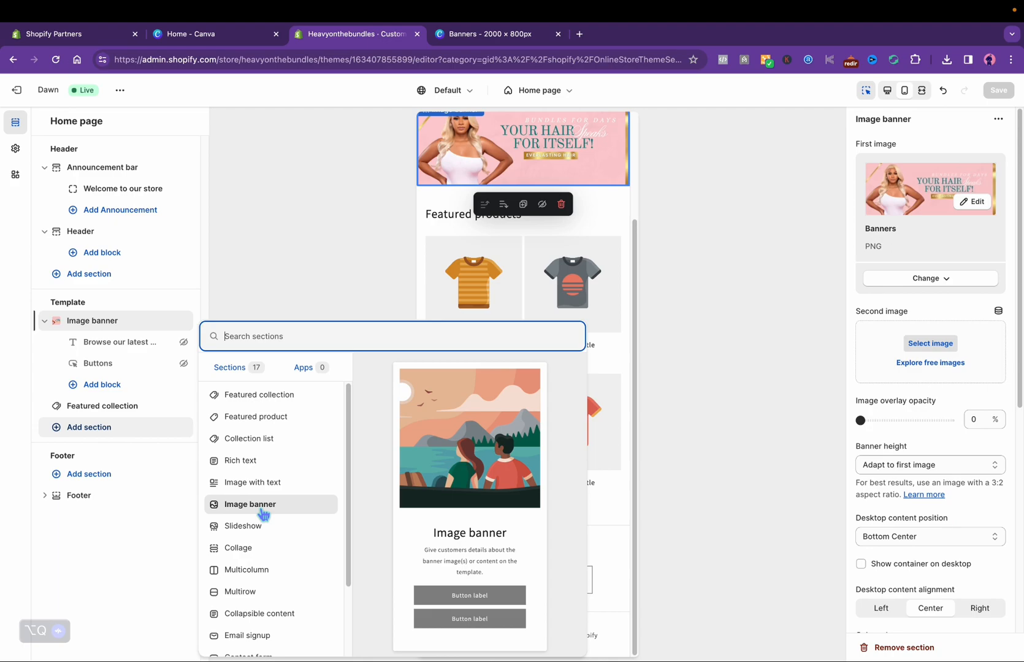
click(249, 504)
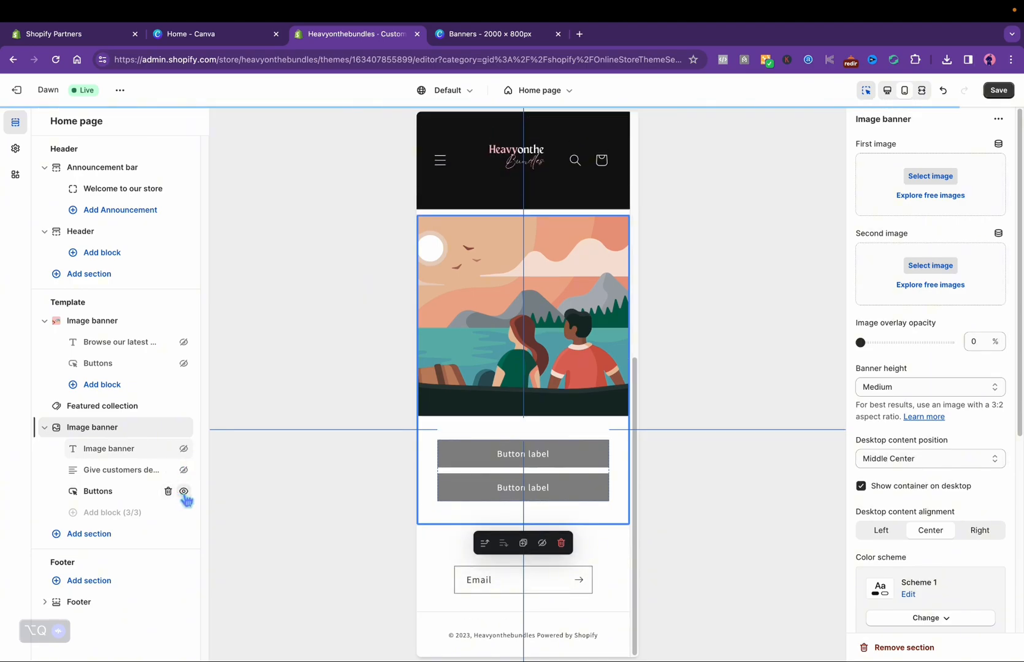
click(500, 33)
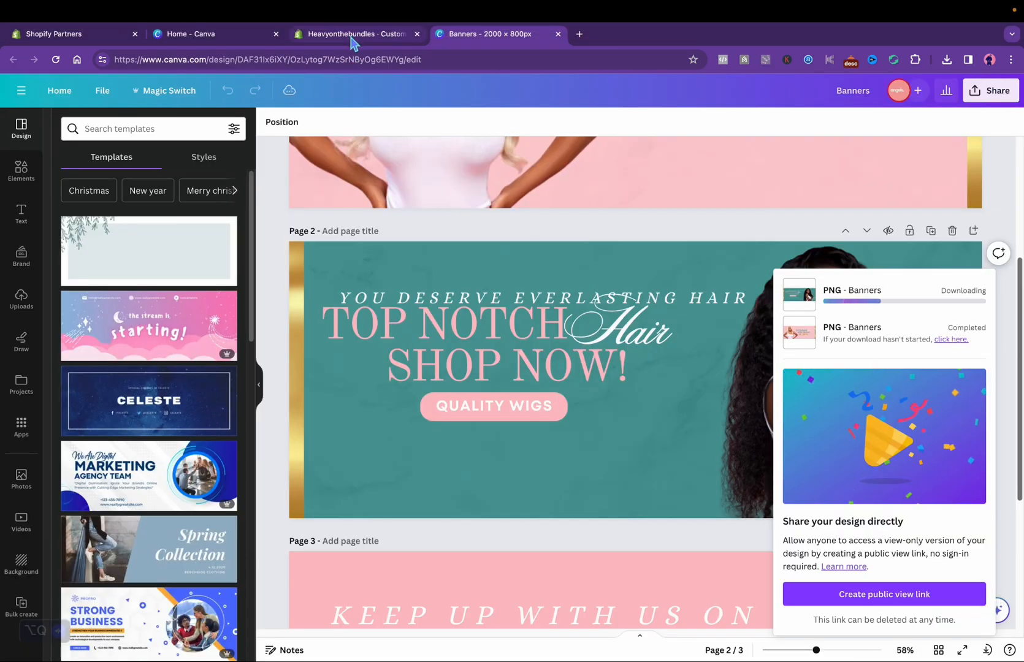
click(356, 33)
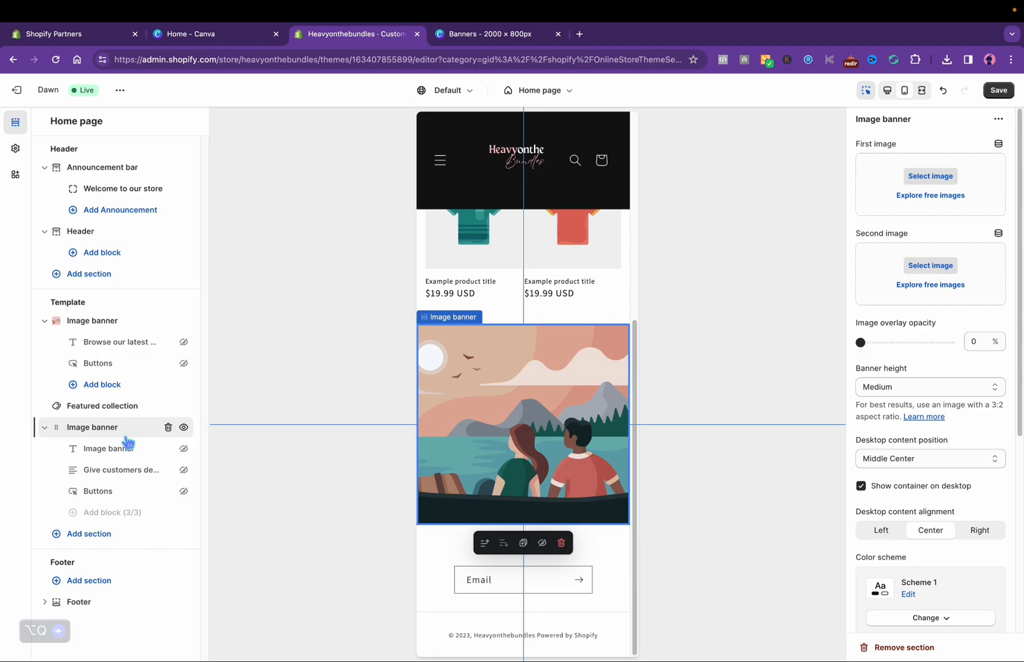
click(930, 175)
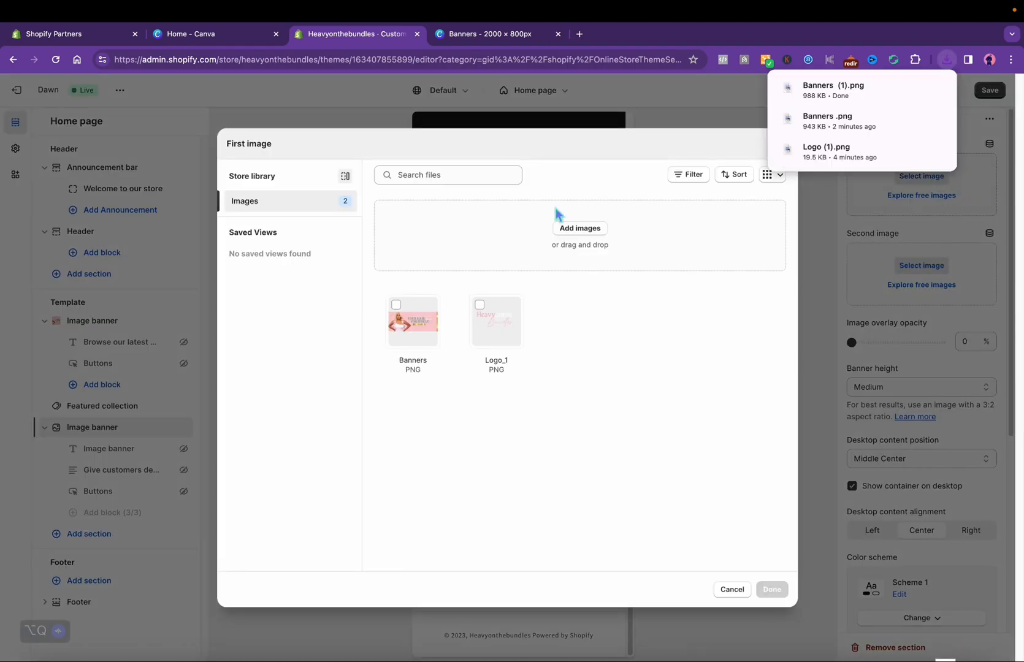
click(731, 589)
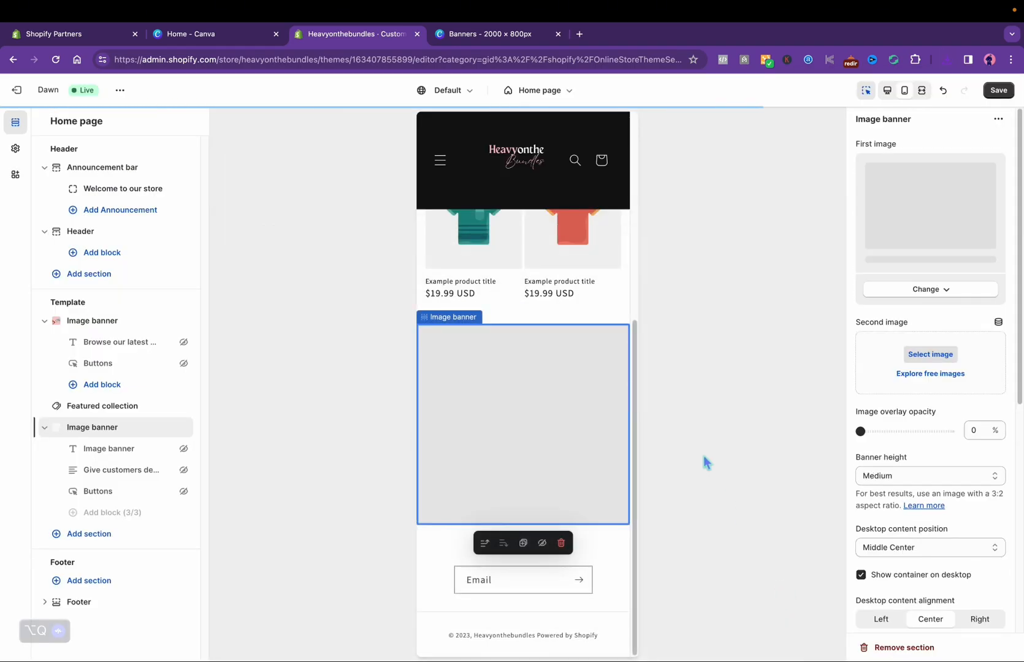
Set the Top Notch banner height to Adapt to first image and review it in the preview
click(930, 288)
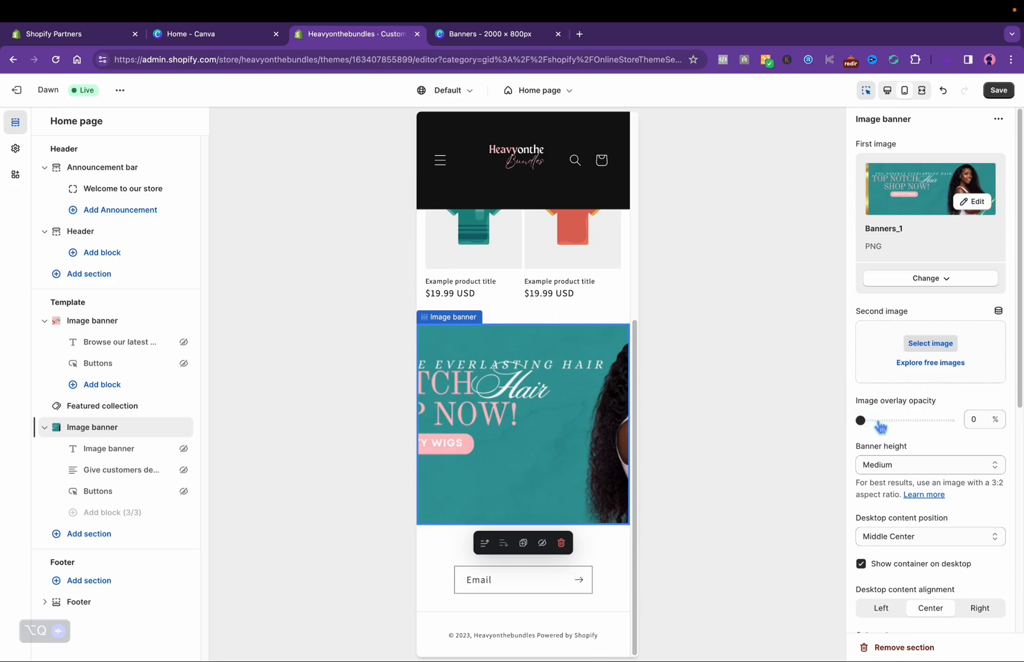
click(928, 465)
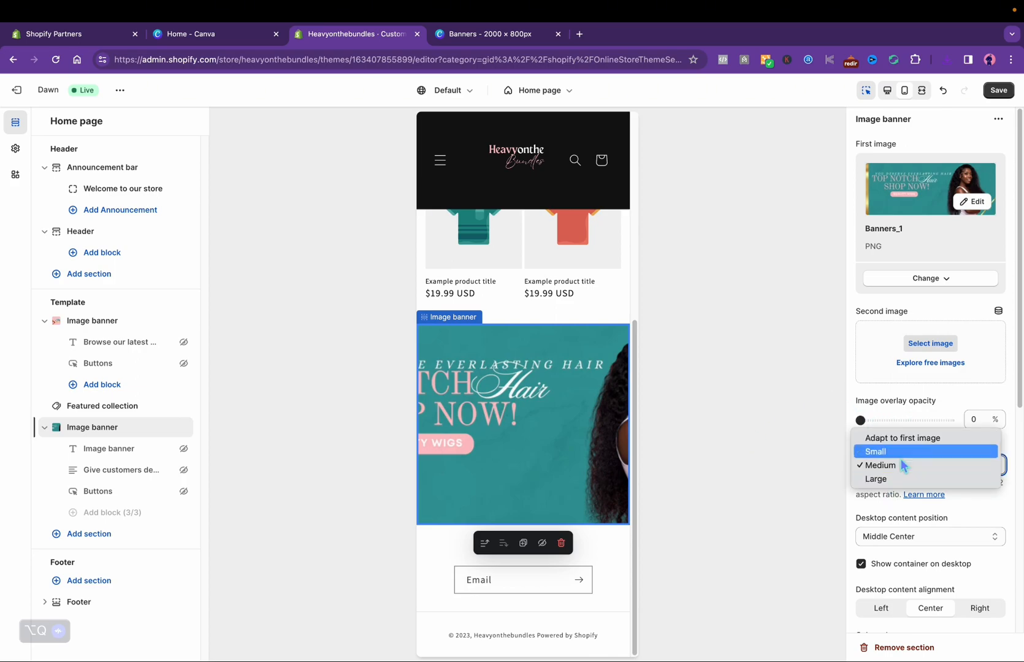
click(902, 438)
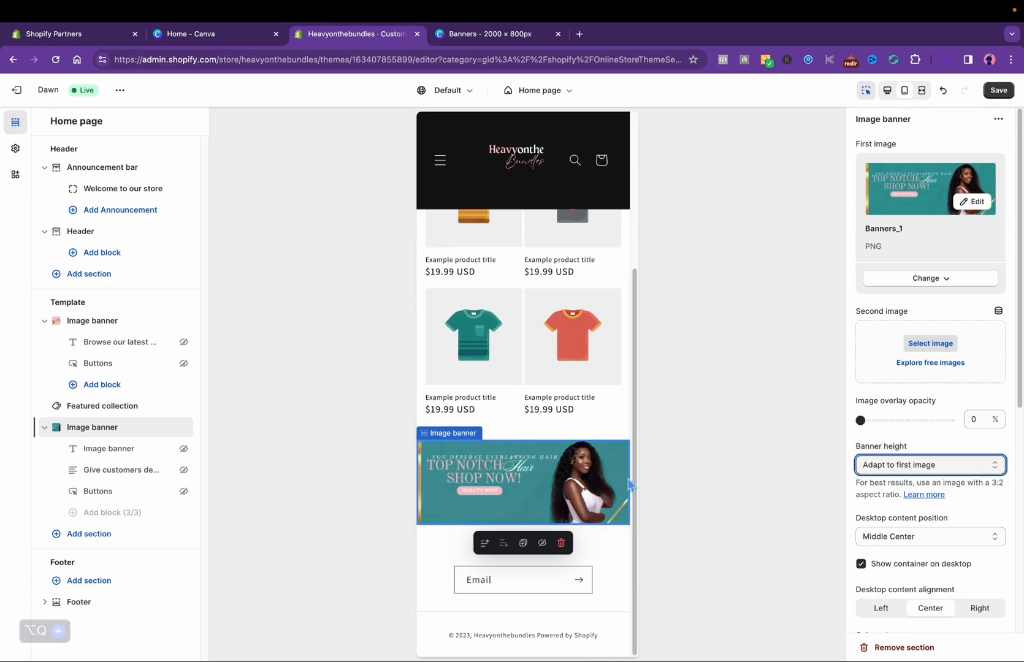
scroll(up, 3)
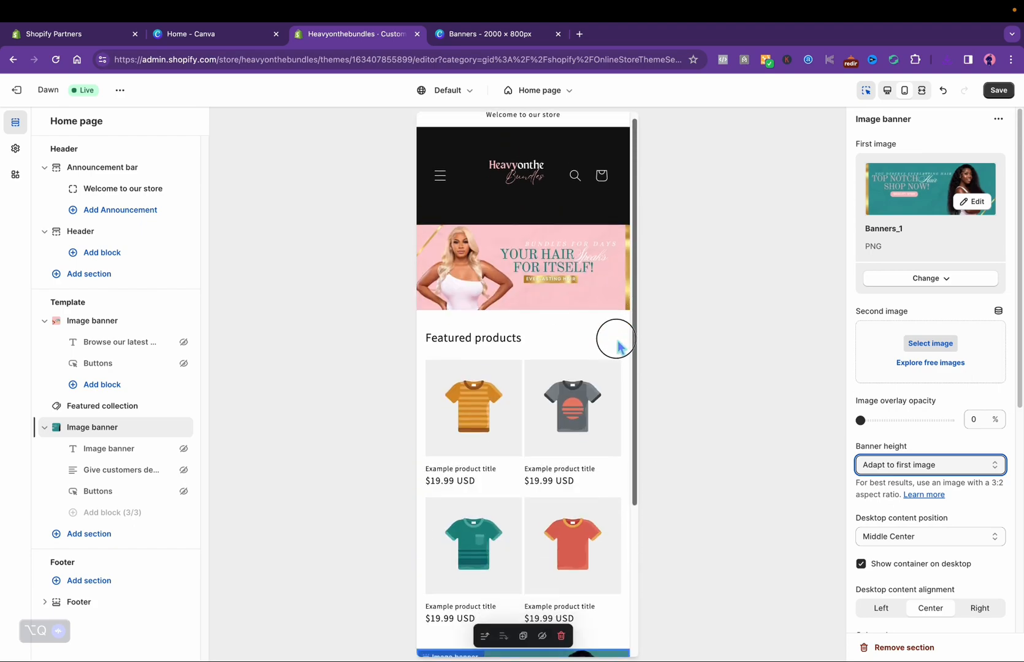
scroll(down, 3)
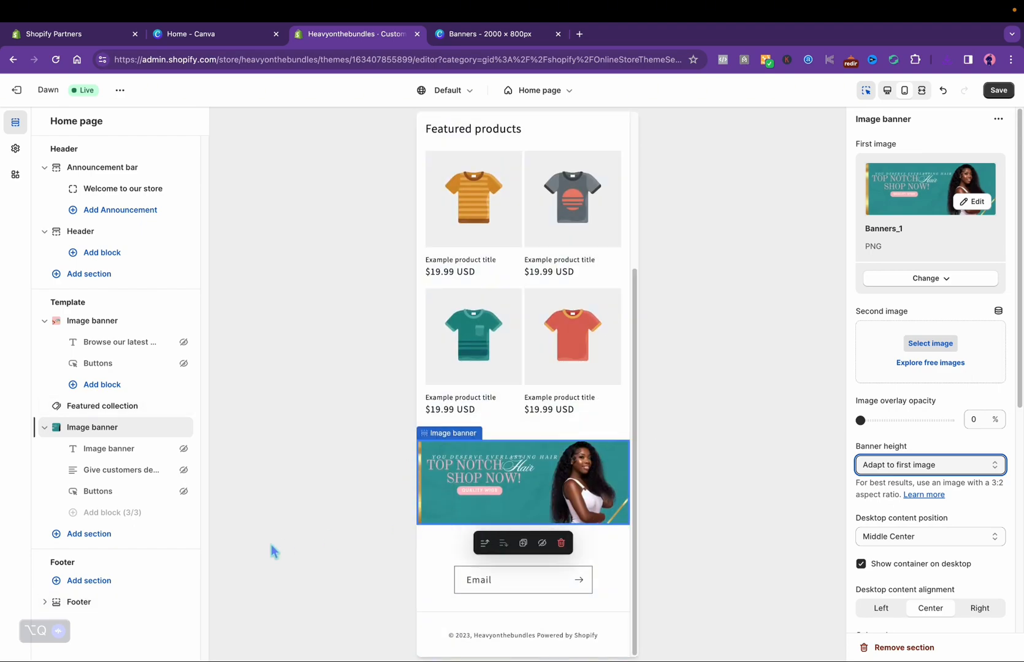
mouse_move(620, 469)
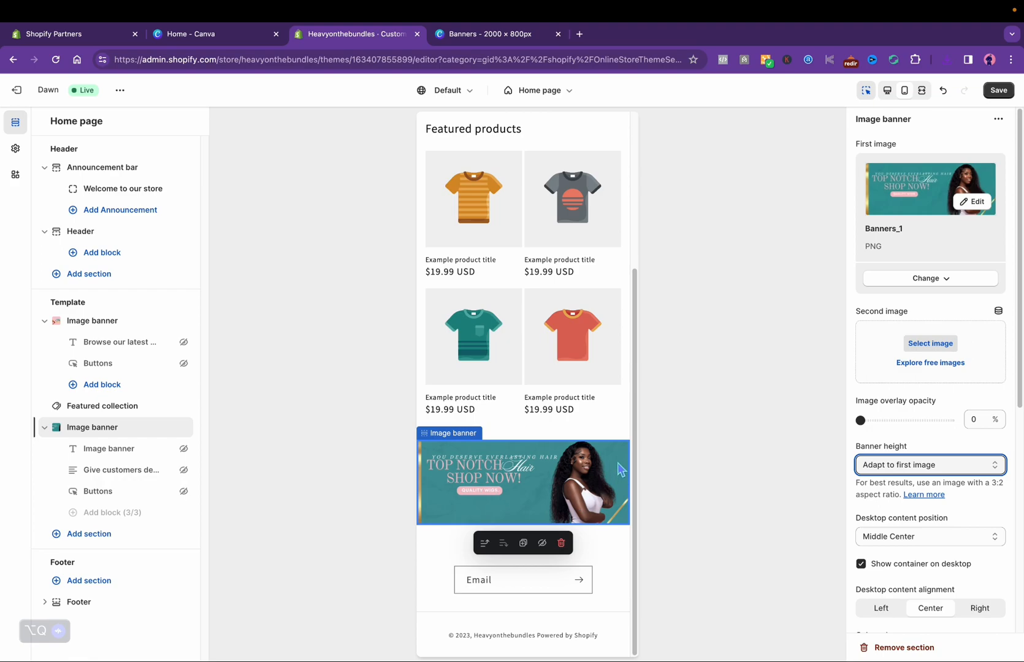
scroll(up, 3)
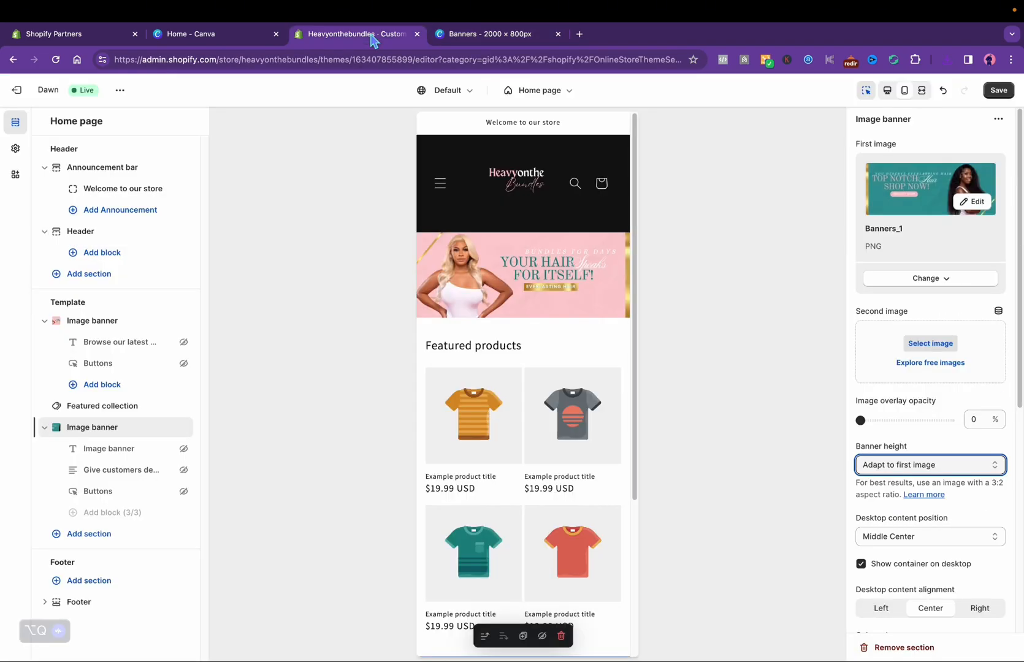
Add a third Image banner with the Banners_2 Instagram promo image, height adapting to first image
click(89, 533)
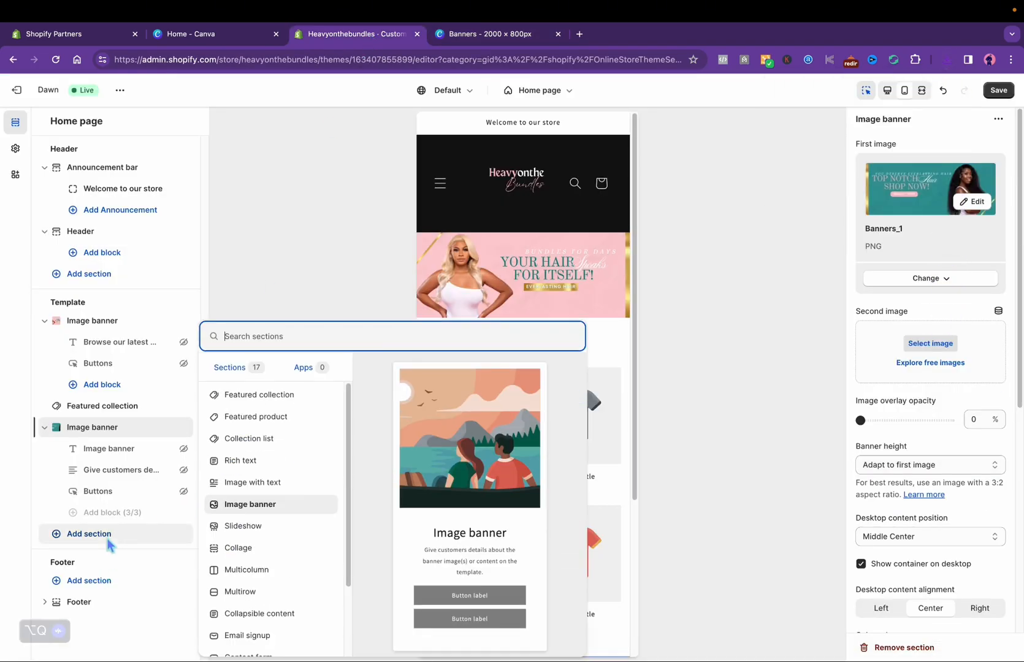
click(249, 504)
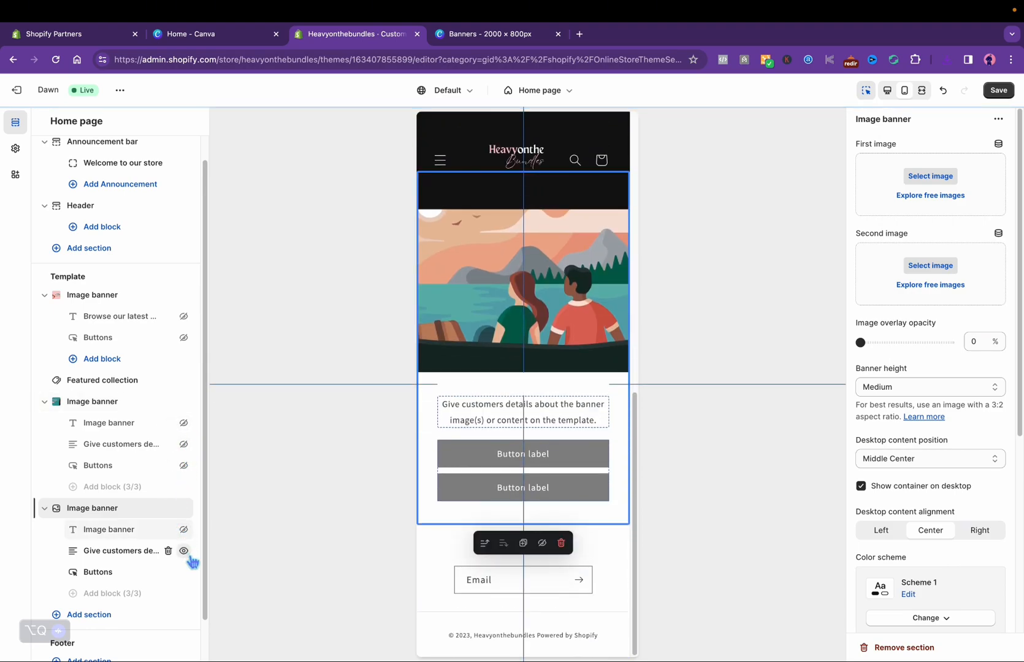
click(929, 175)
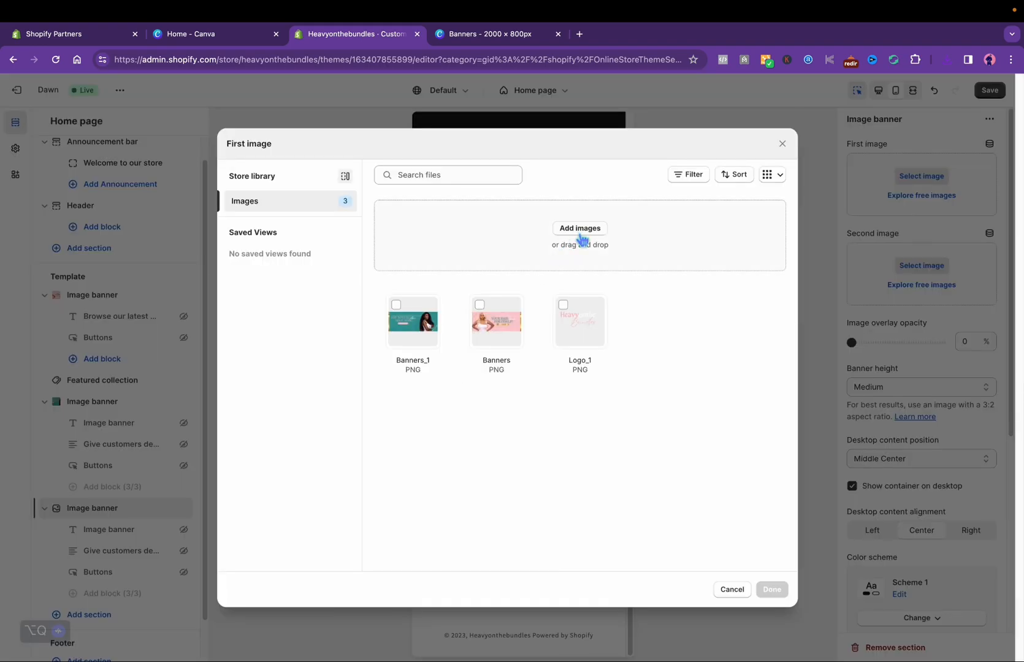
click(772, 588)
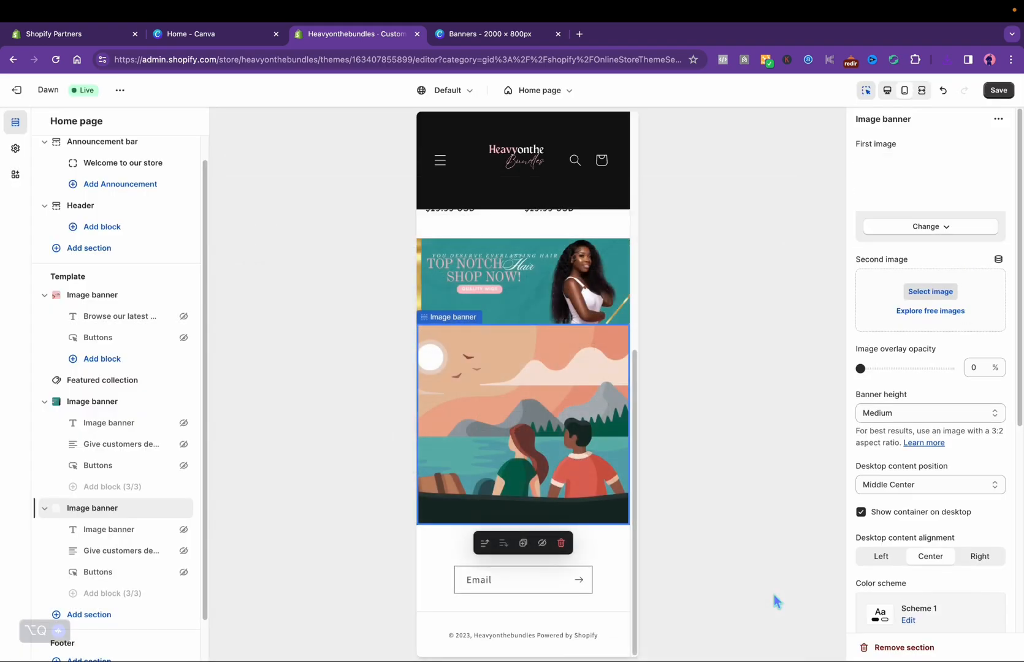
click(928, 413)
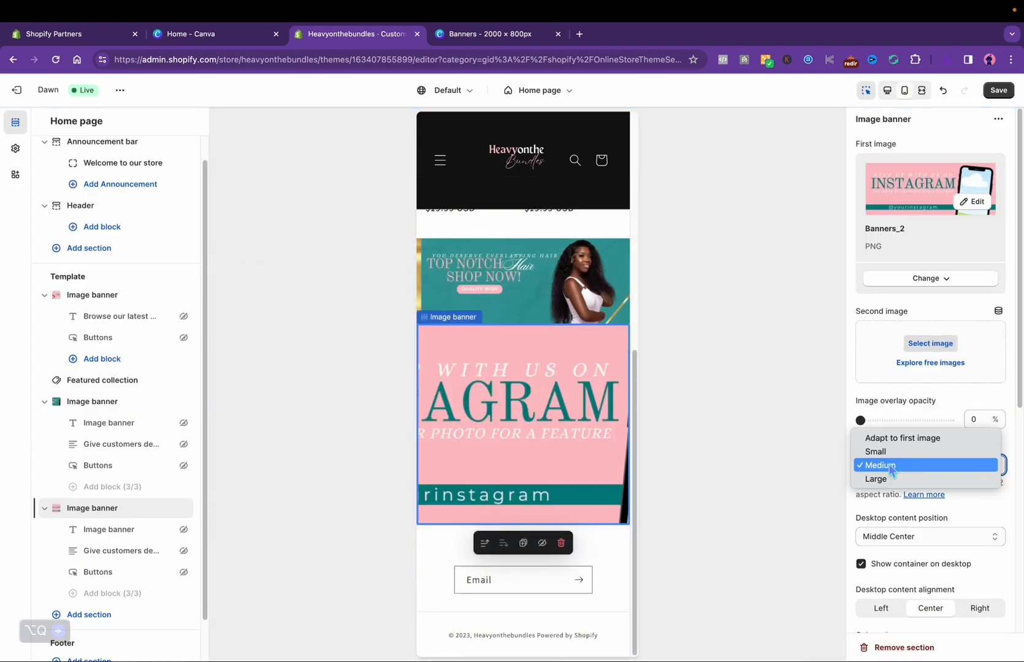
click(901, 438)
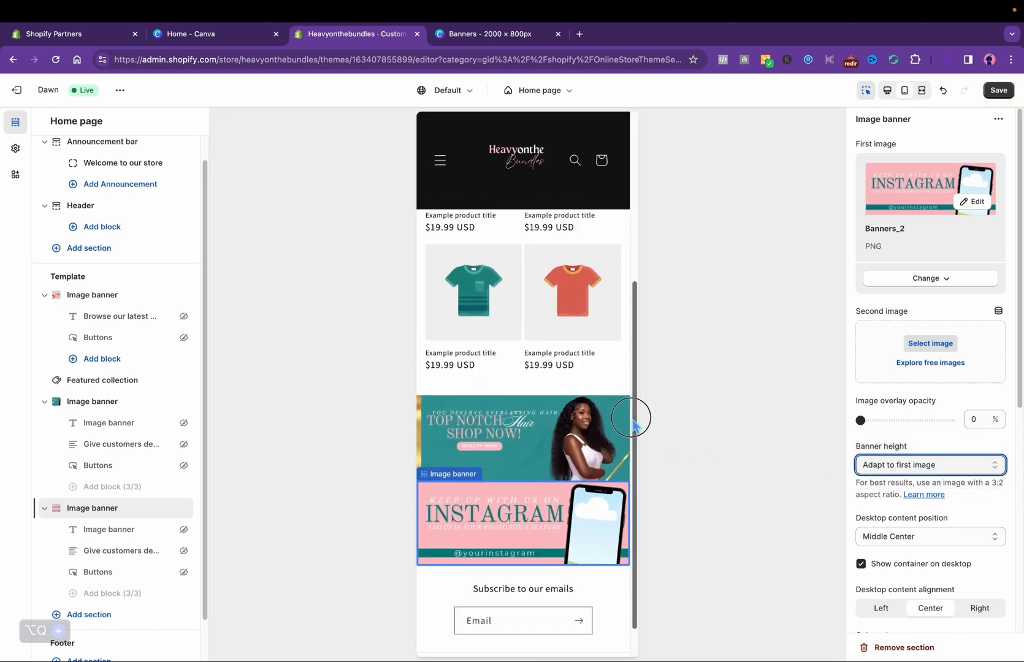
click(88, 585)
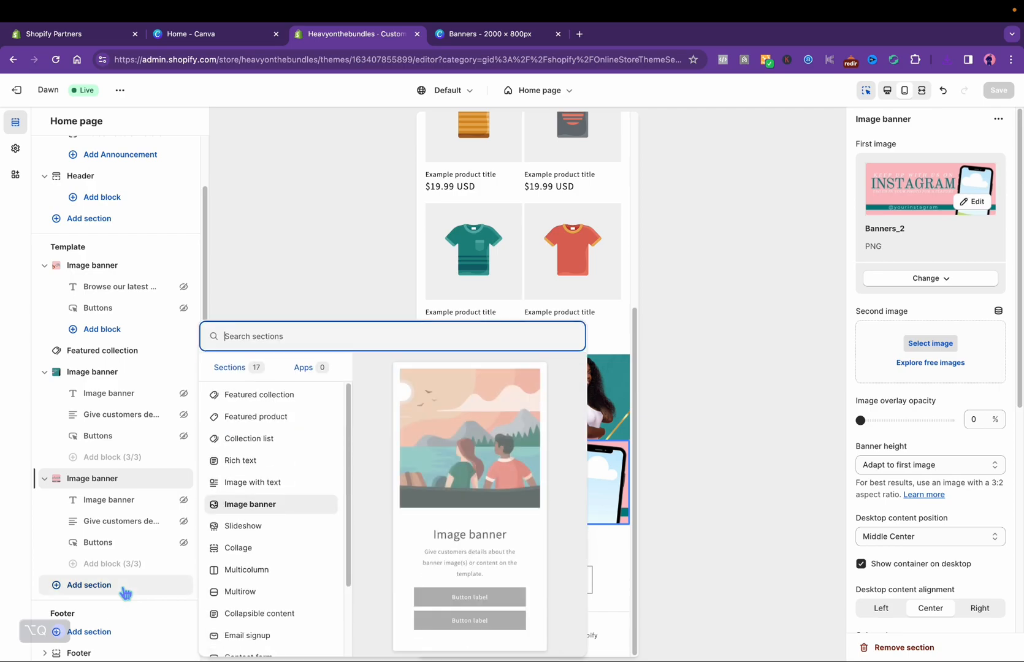
Add a Collection list section, view the Canva Cover Photos pages as a grid, and go to the new collection page
click(250, 437)
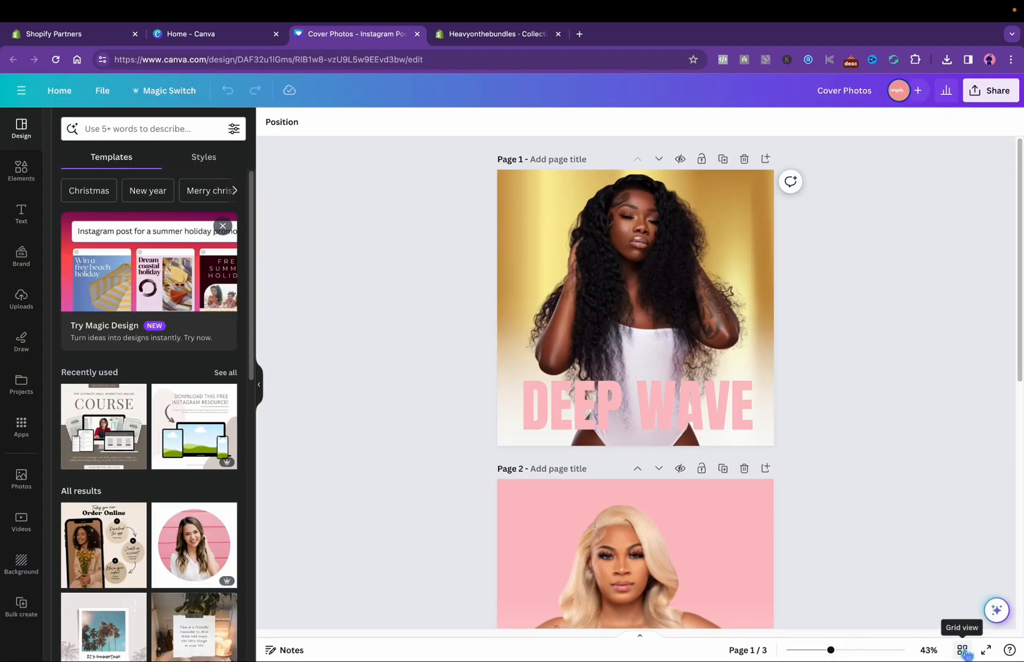
click(963, 653)
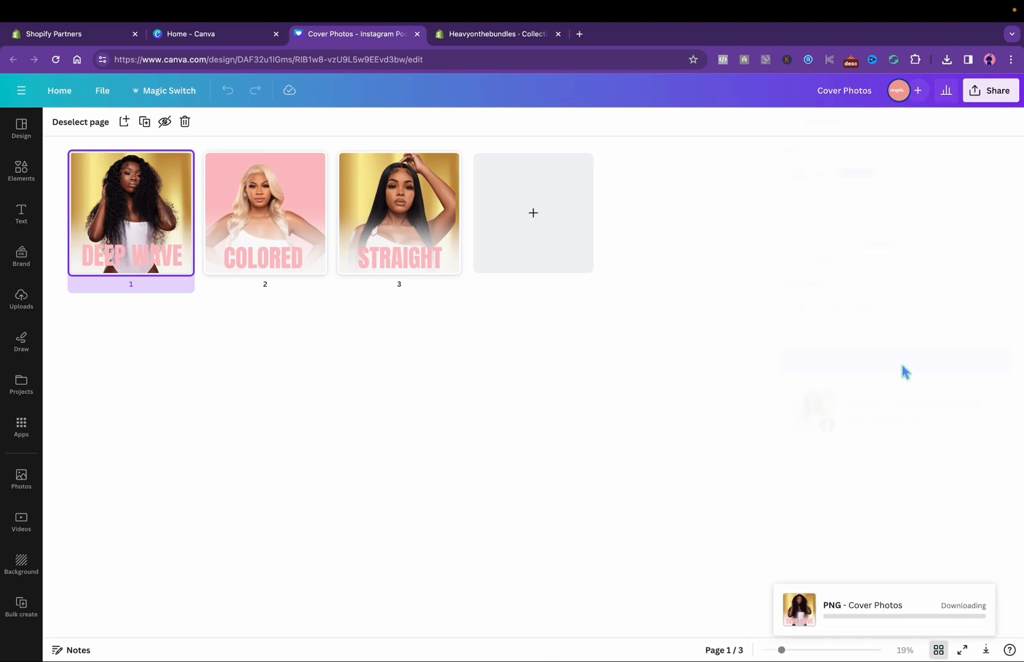
click(497, 33)
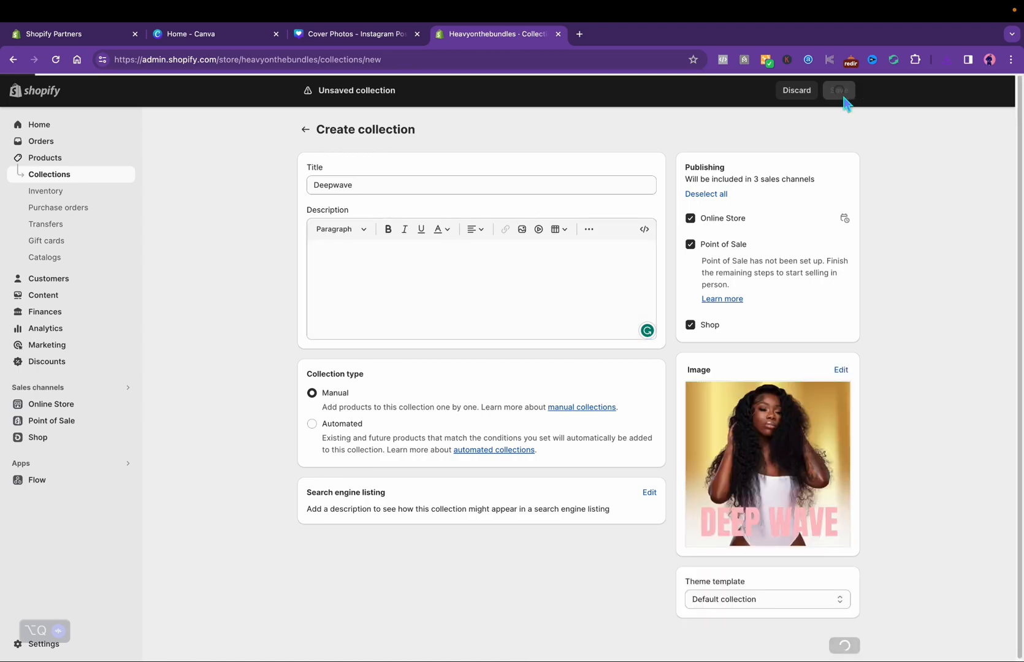
Save the Deepwave collection and start another collection titled 'Colored'
click(838, 90)
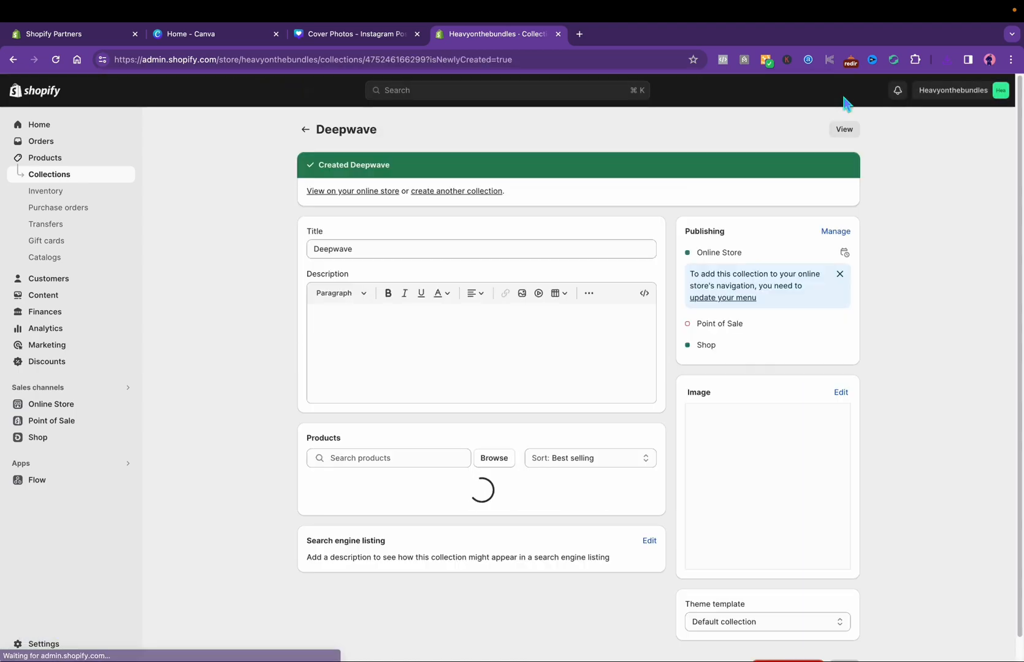
click(456, 192)
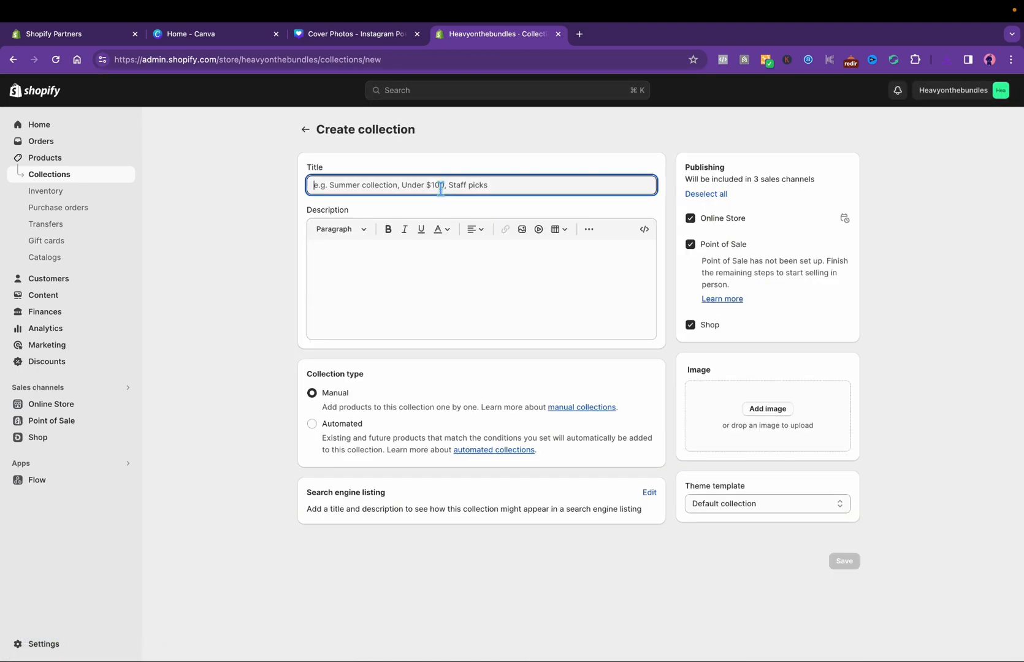
text(Colored)
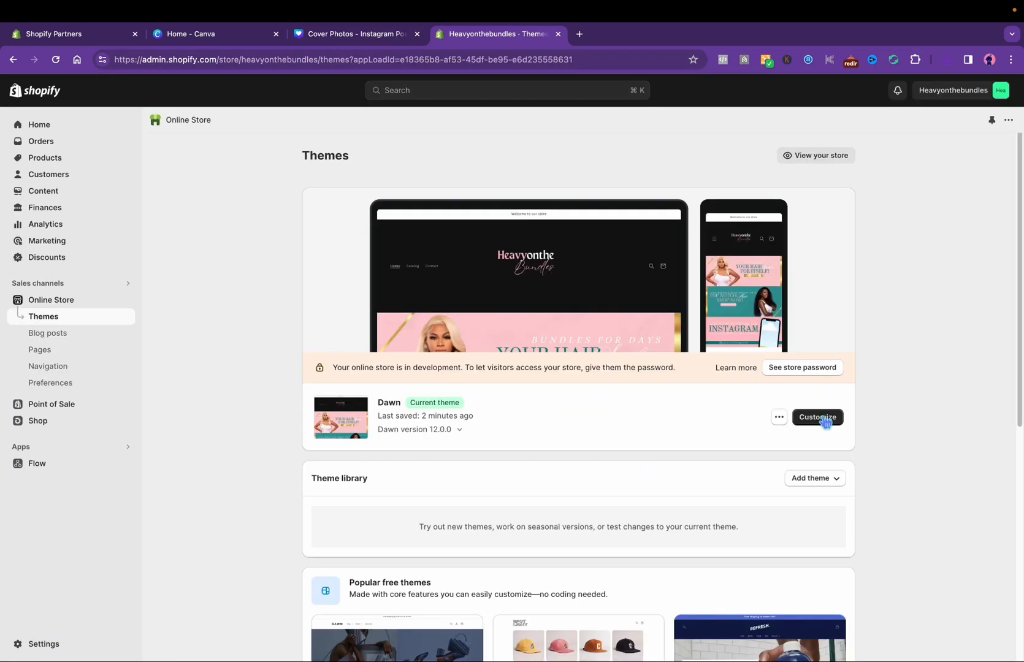
In the Dawn editor, assign the Deepwave and Straight collections to the collection list slots
click(817, 417)
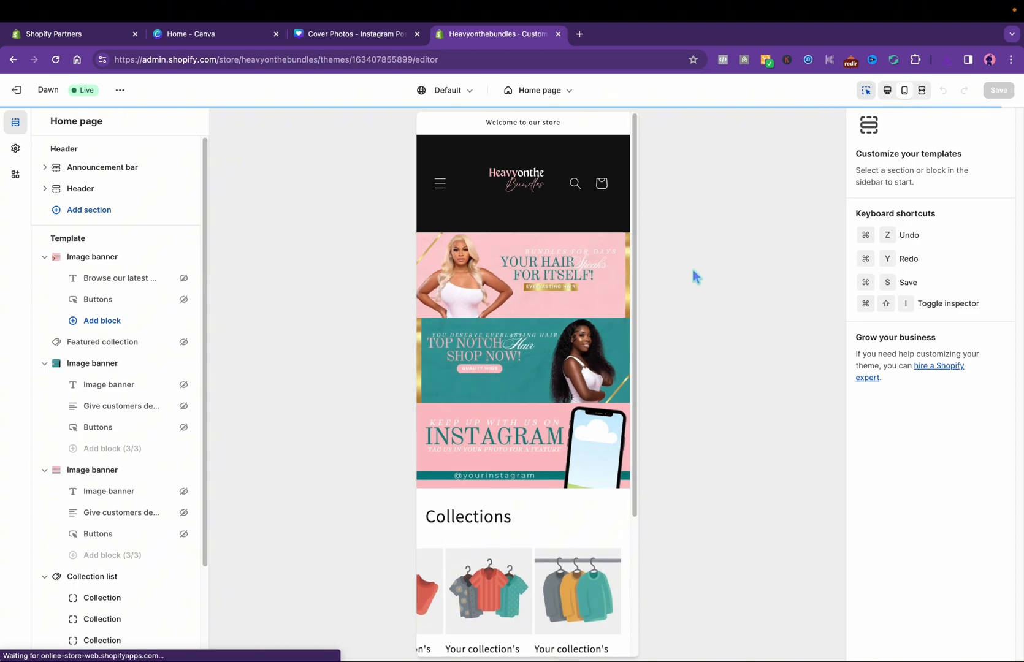
scroll(down, 3)
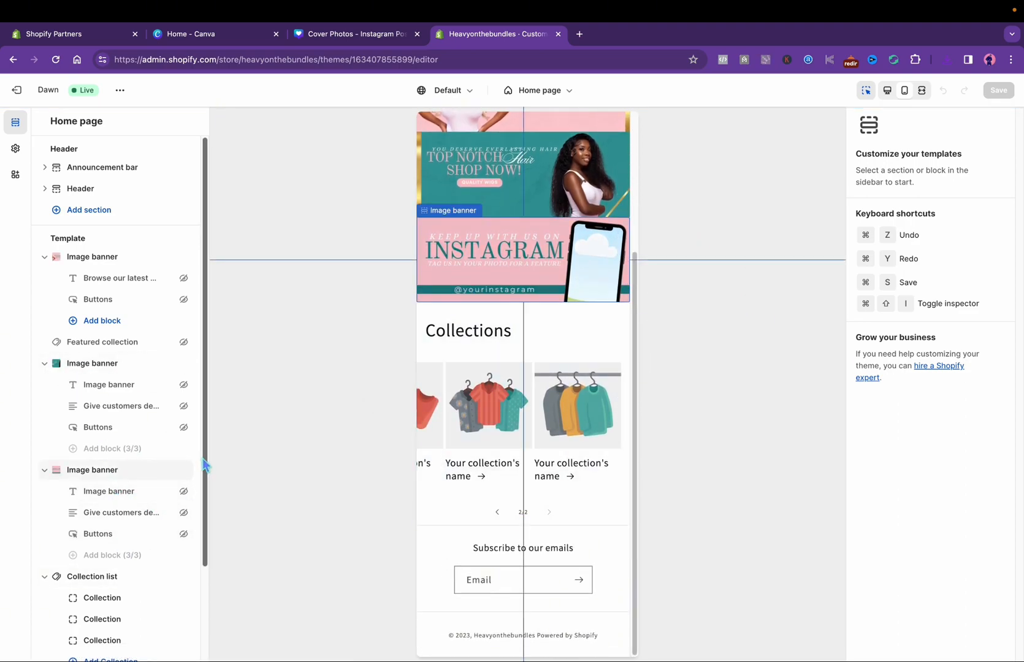
click(103, 493)
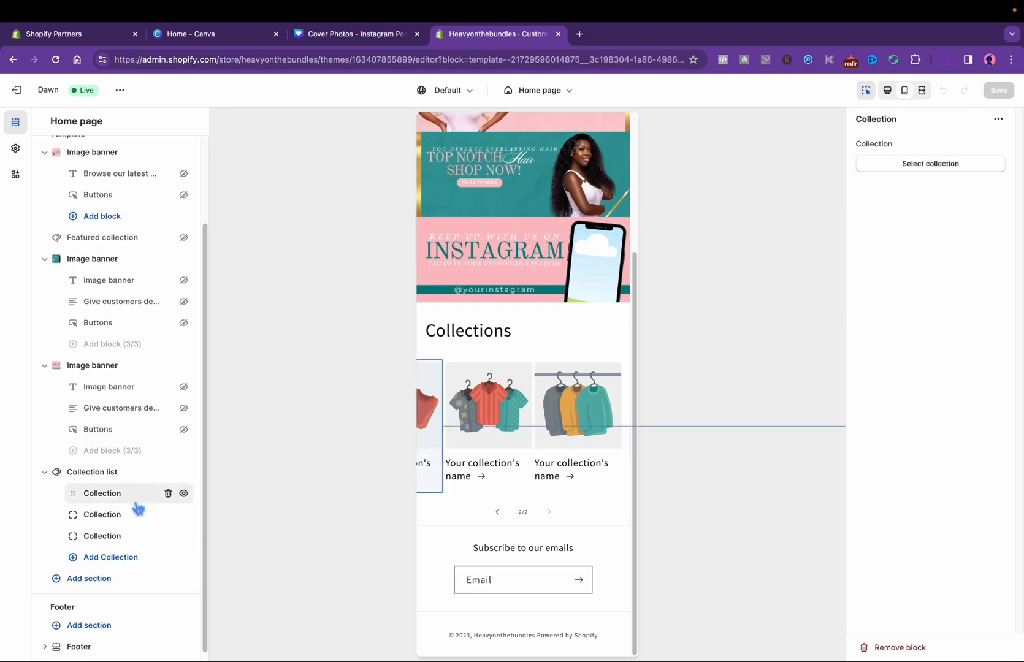
click(929, 163)
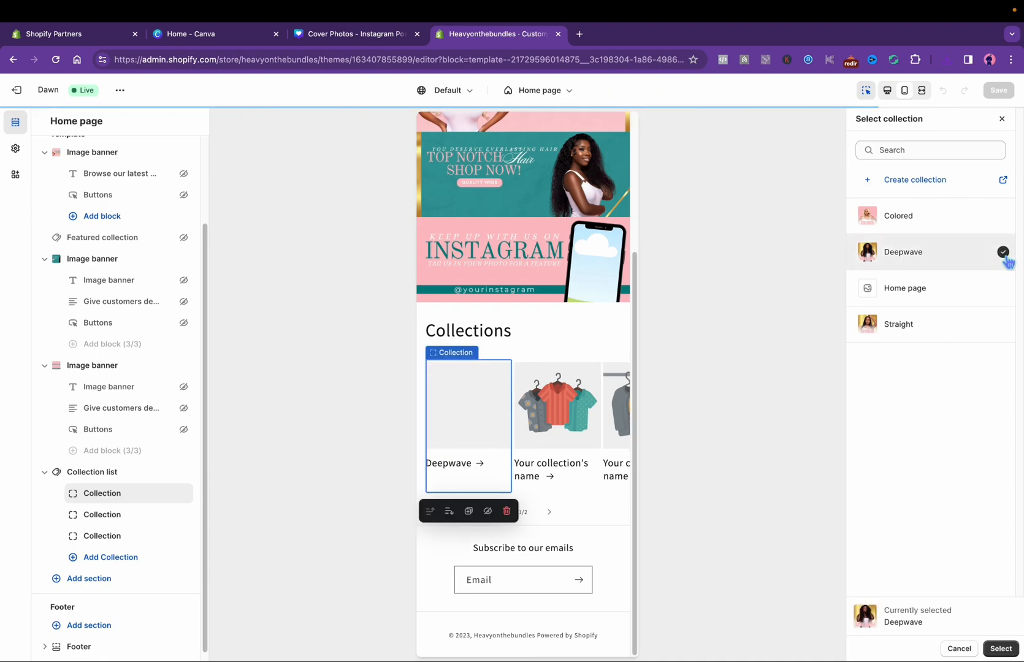
click(998, 647)
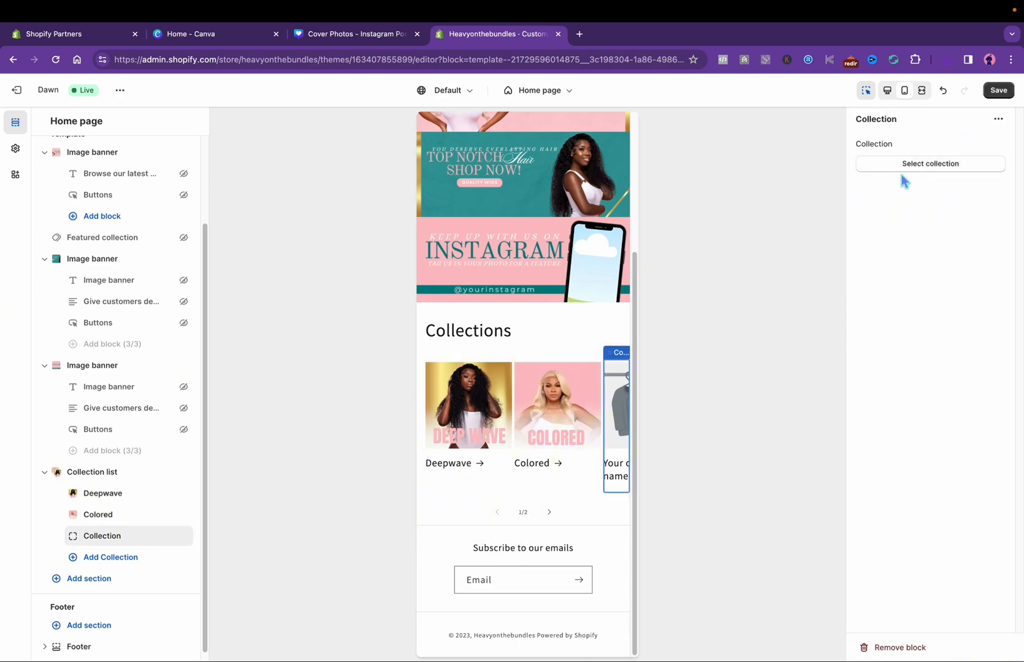
click(930, 164)
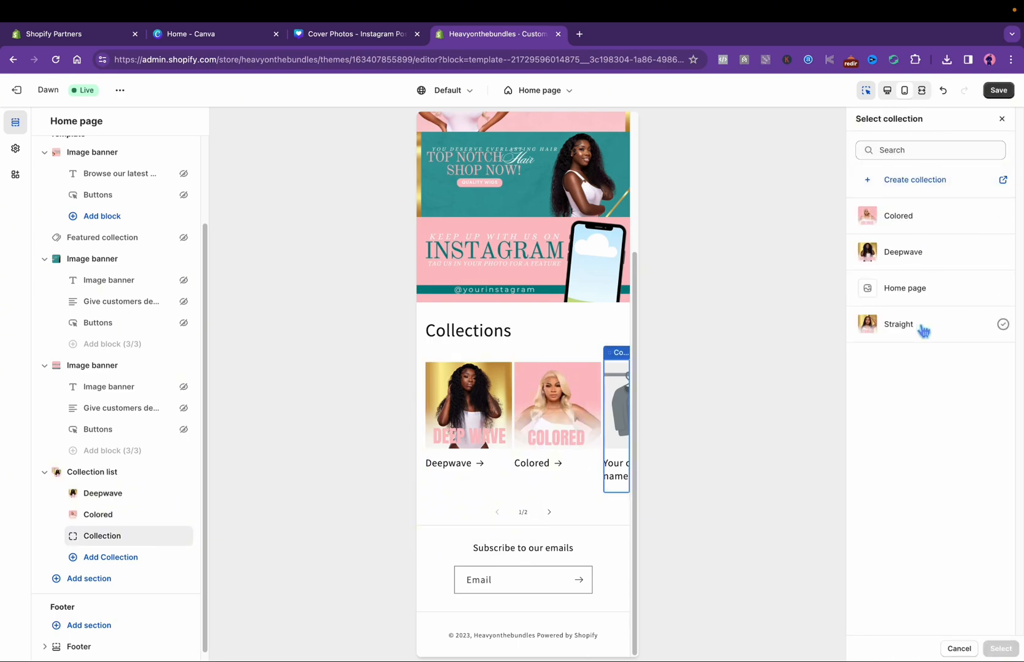
click(898, 324)
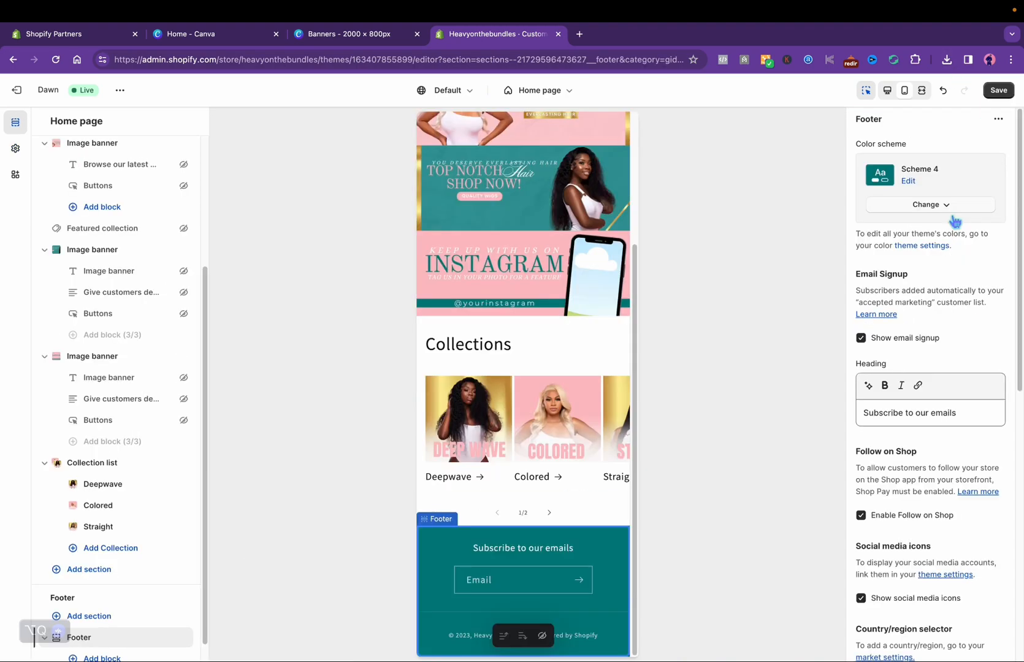
Set the announcement text to 'FREE SHIPPING ON ORDERS OVER $150' and save the theme
click(930, 205)
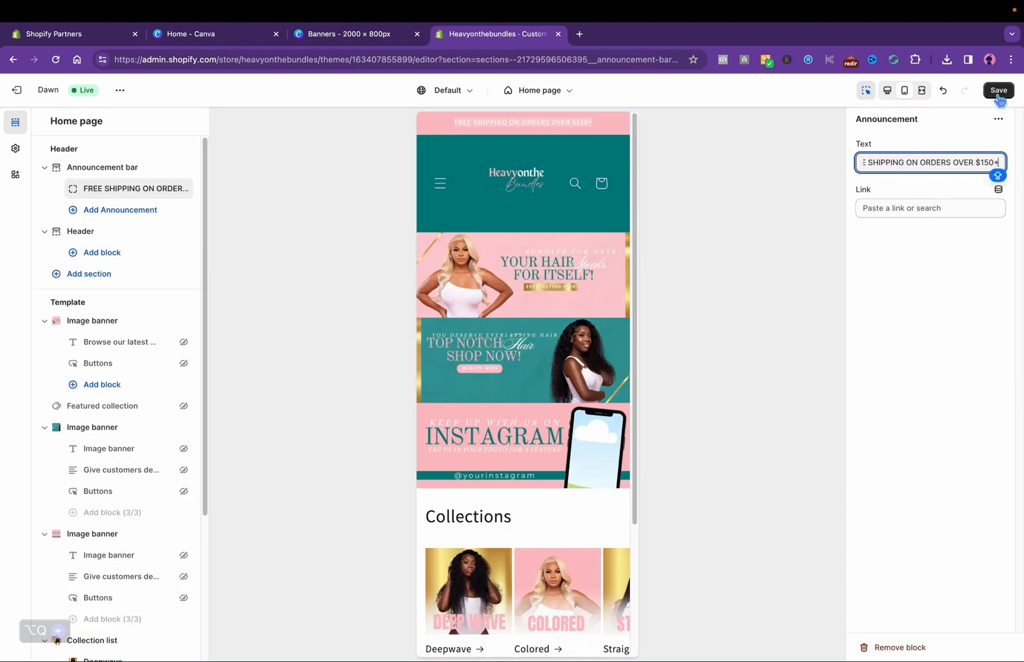
key(Backspace)
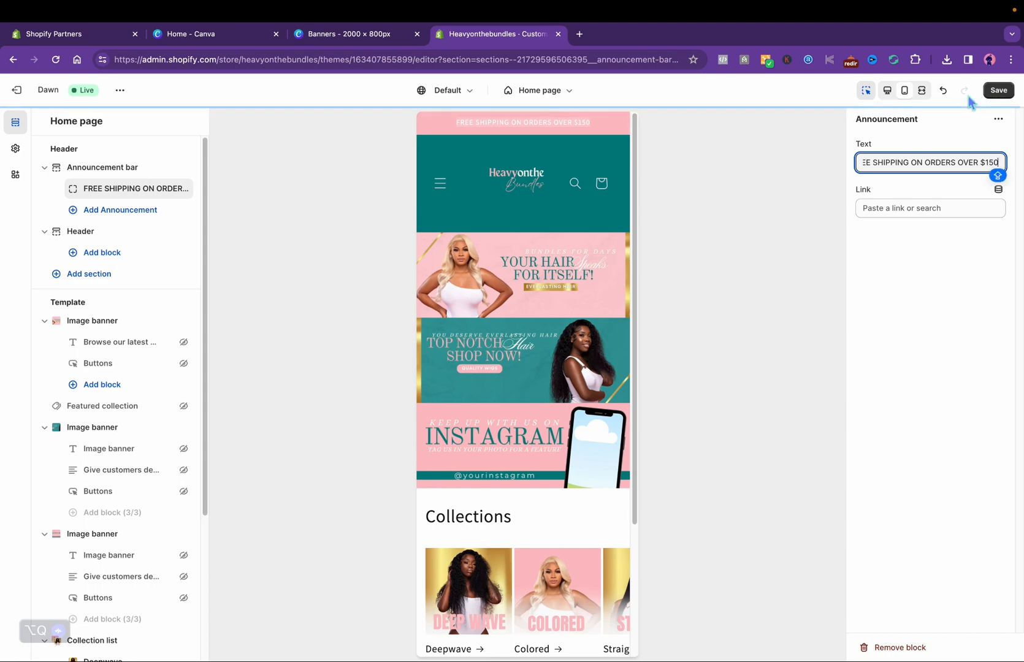
click(999, 90)
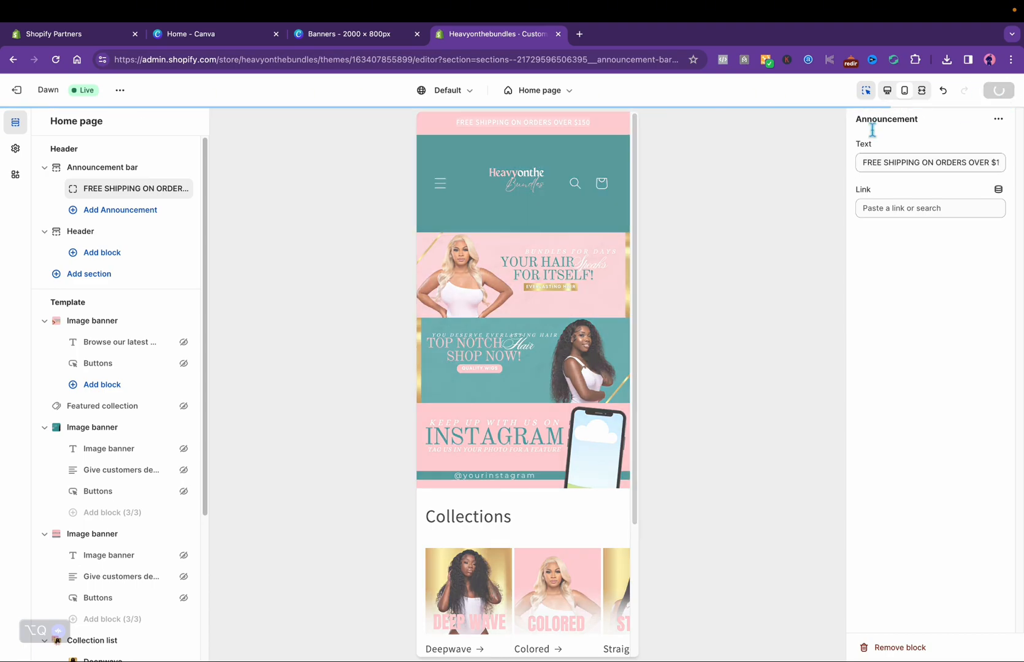